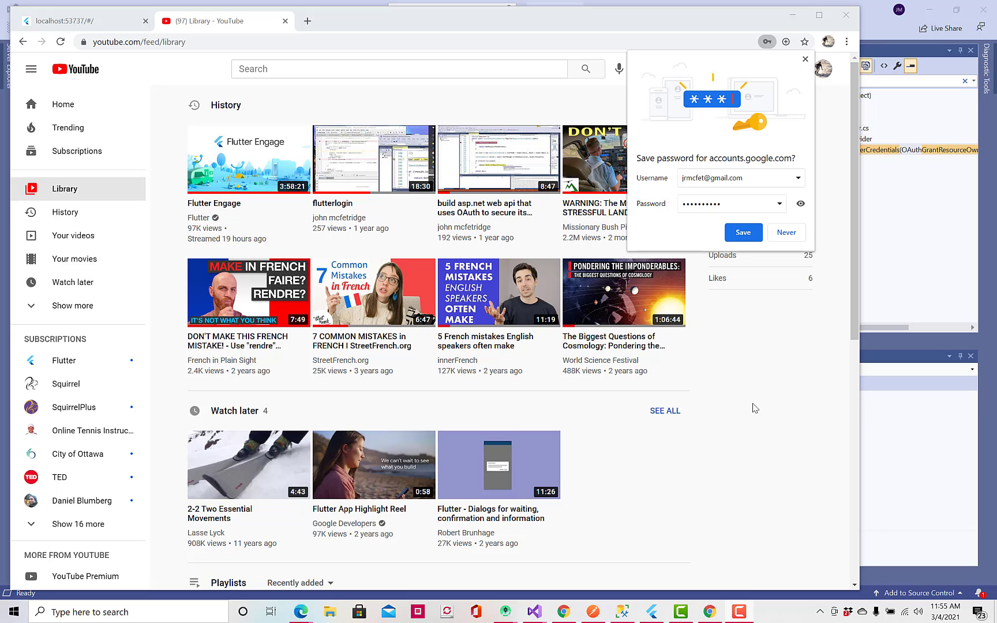
mouse_move(740, 413)
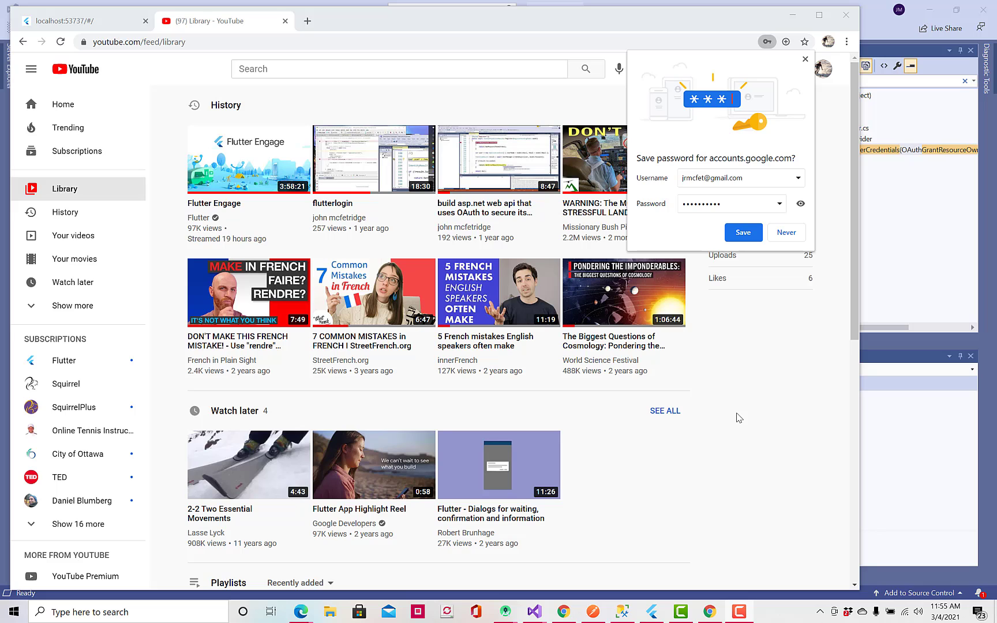
mouse_move(378, 178)
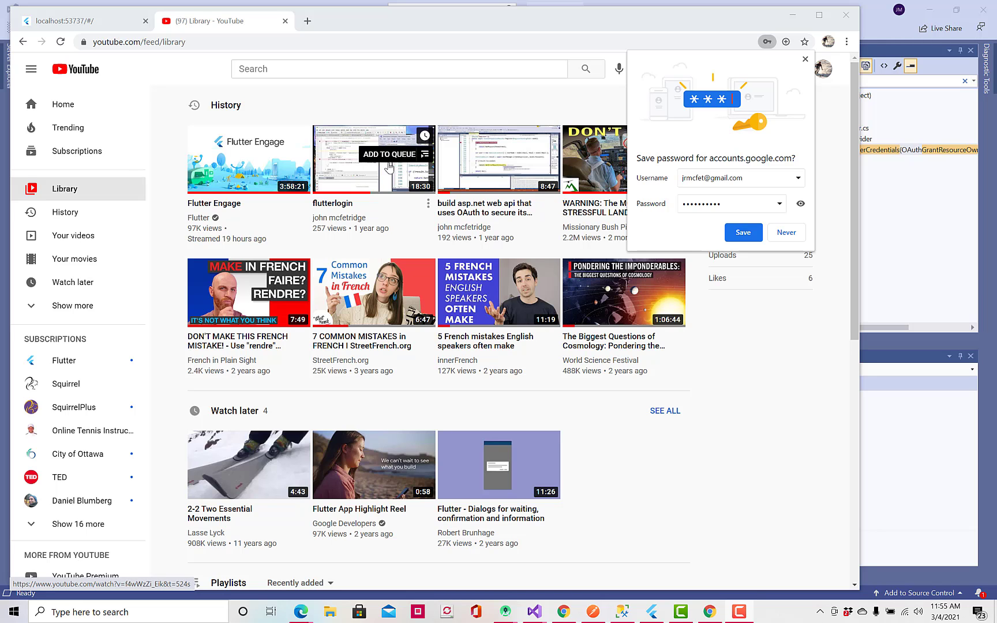
mouse_move(476, 177)
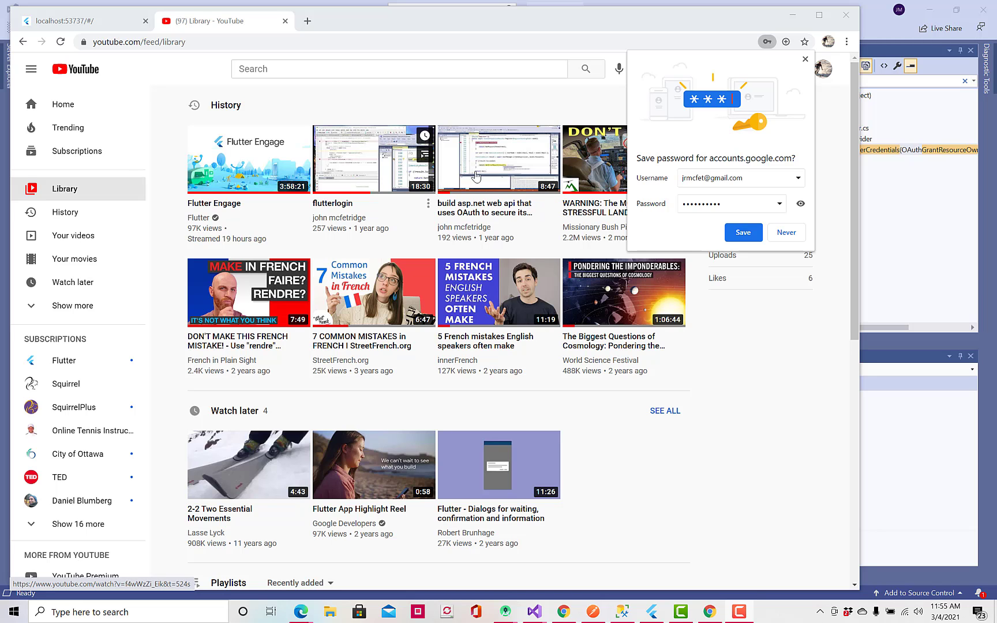
mouse_move(499, 158)
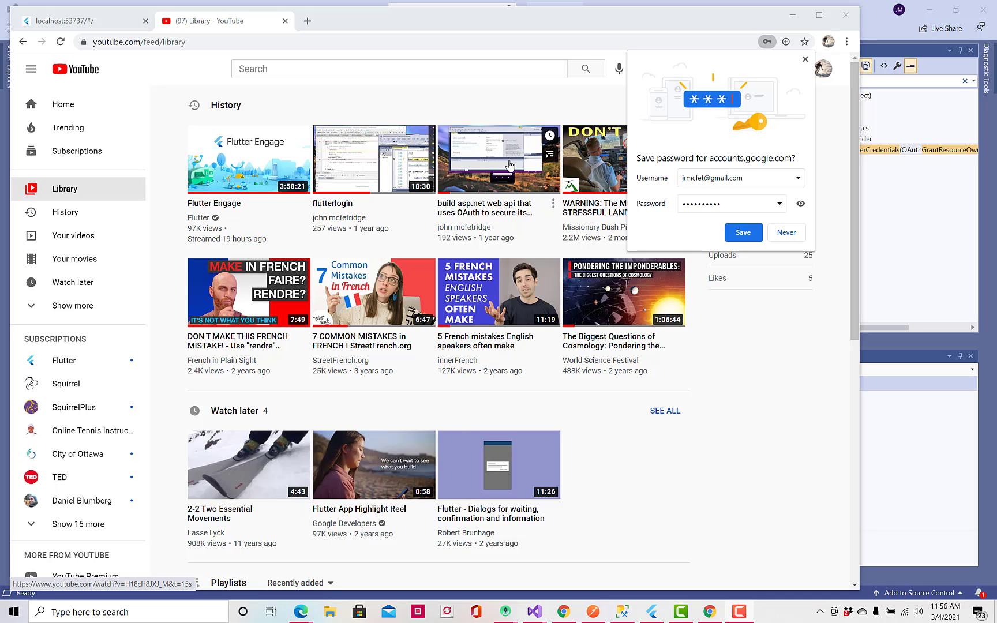
mouse_move(498, 158)
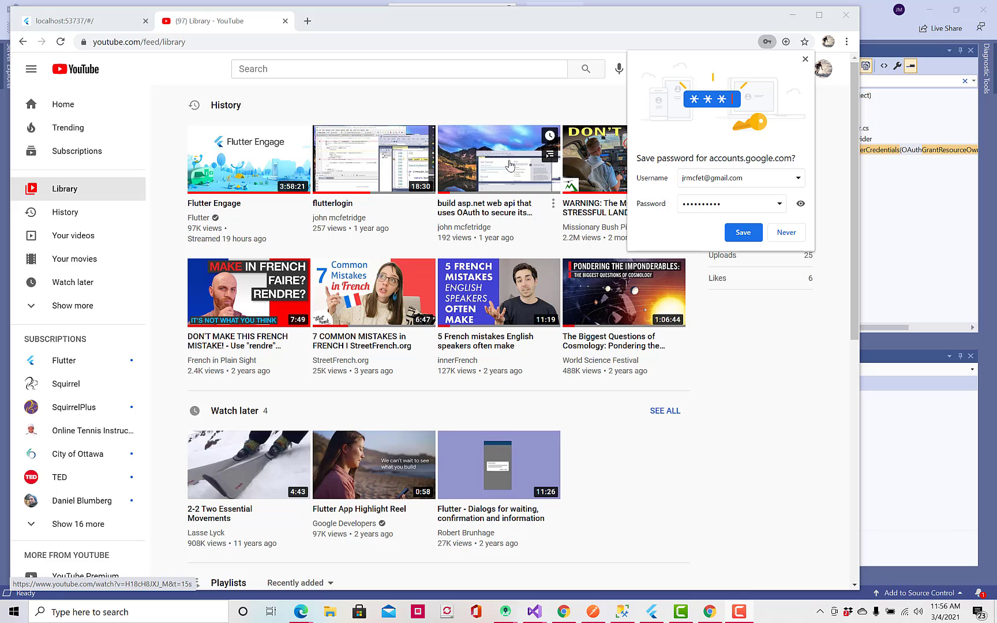
mouse_move(460, 157)
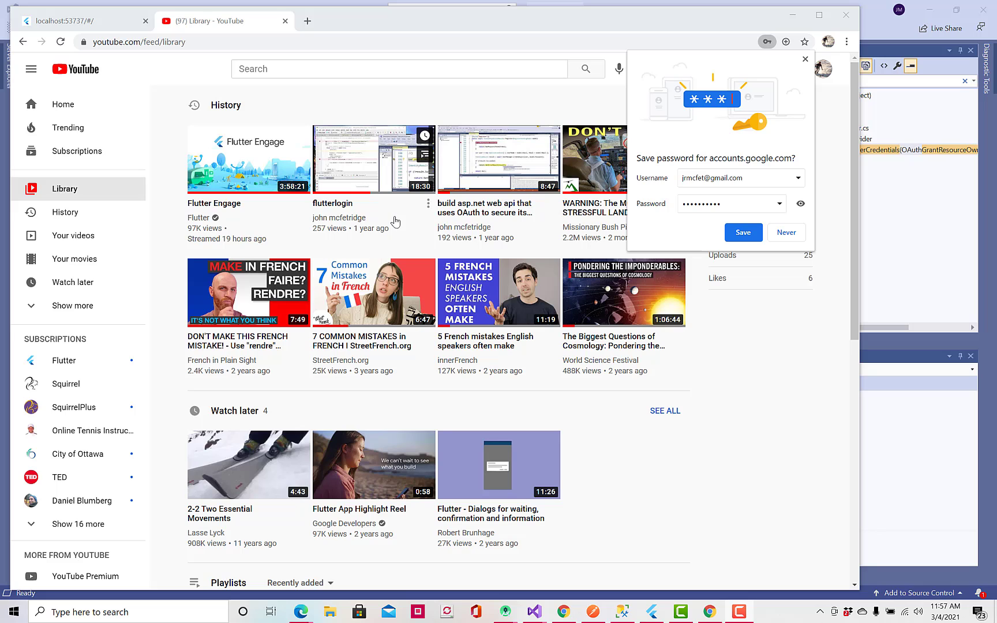
mouse_move(697, 589)
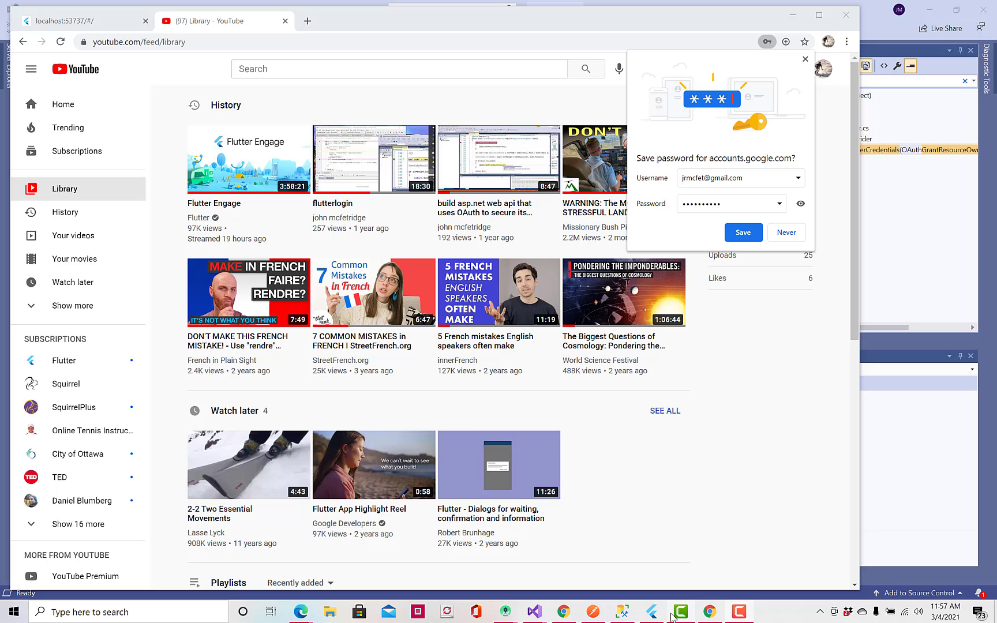
mouse_move(650, 611)
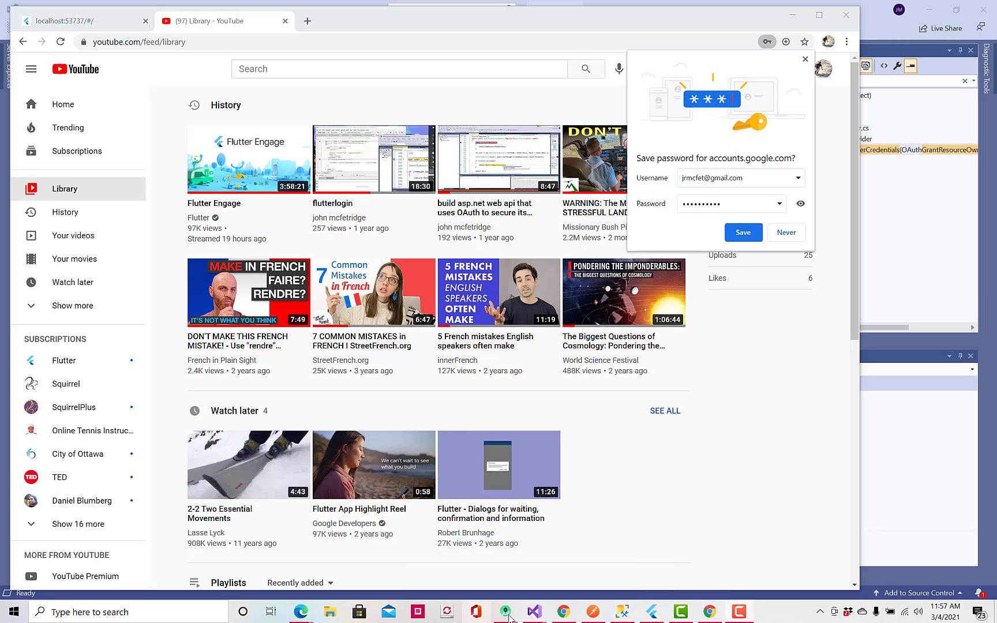
mouse_move(506, 612)
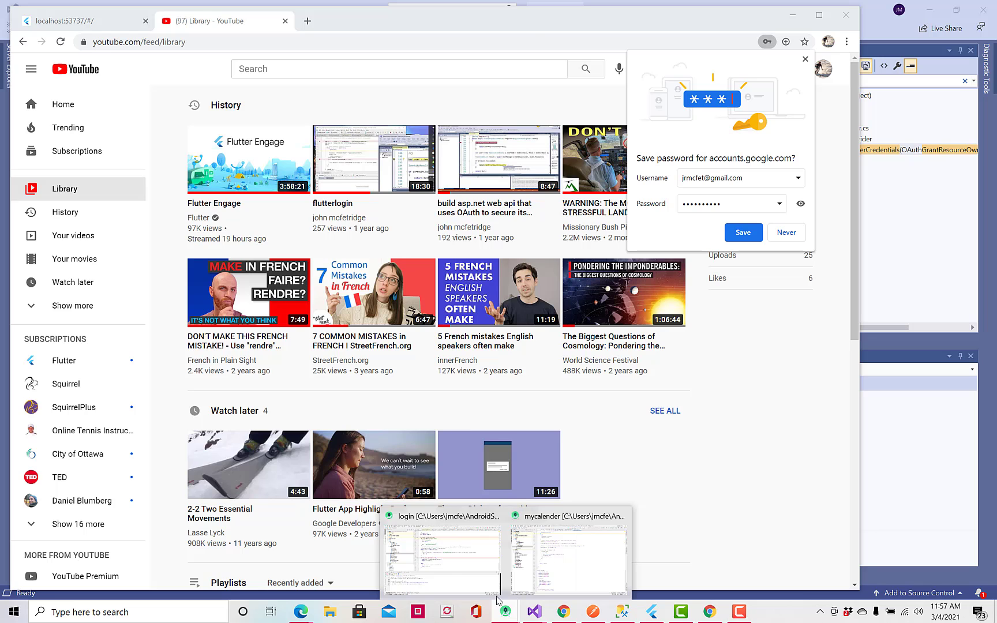
Step: Run the login app as a Windows desktop build and log in to reach the March 2021 calendar
left_click(441, 560)
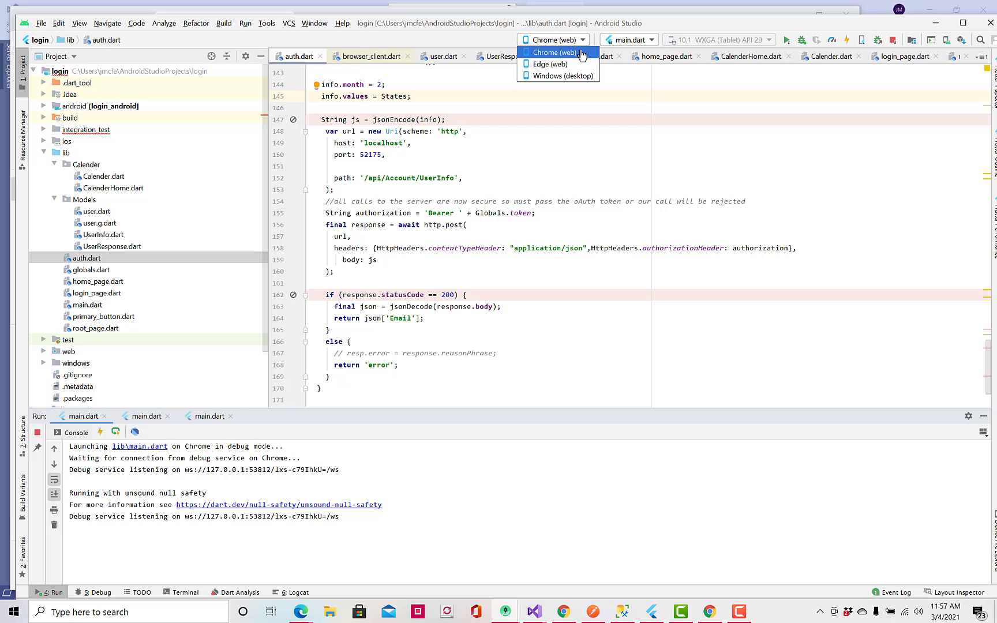
left_click(562, 75)
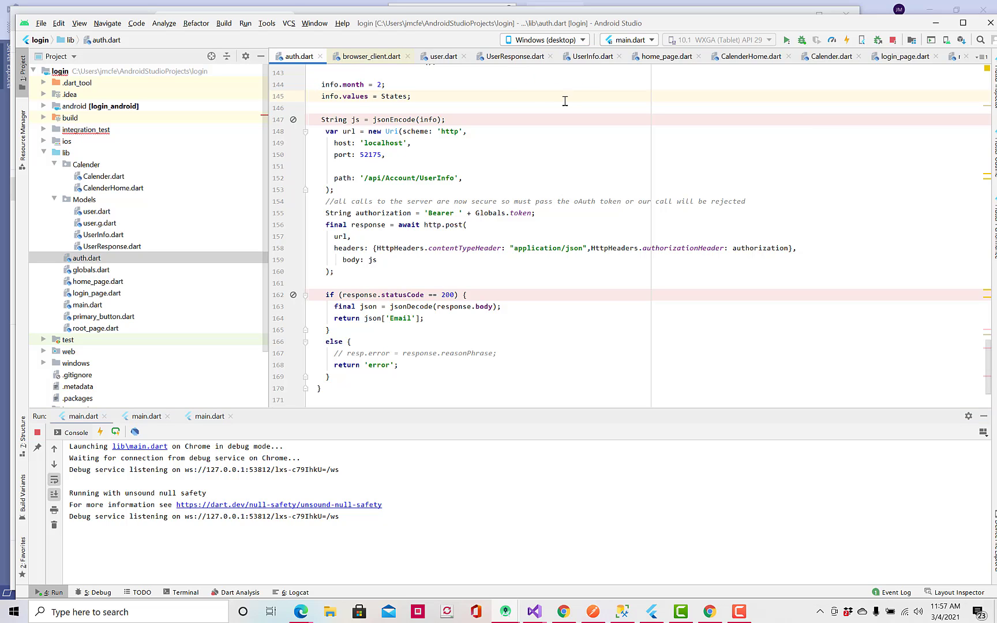
mouse_move(505, 91)
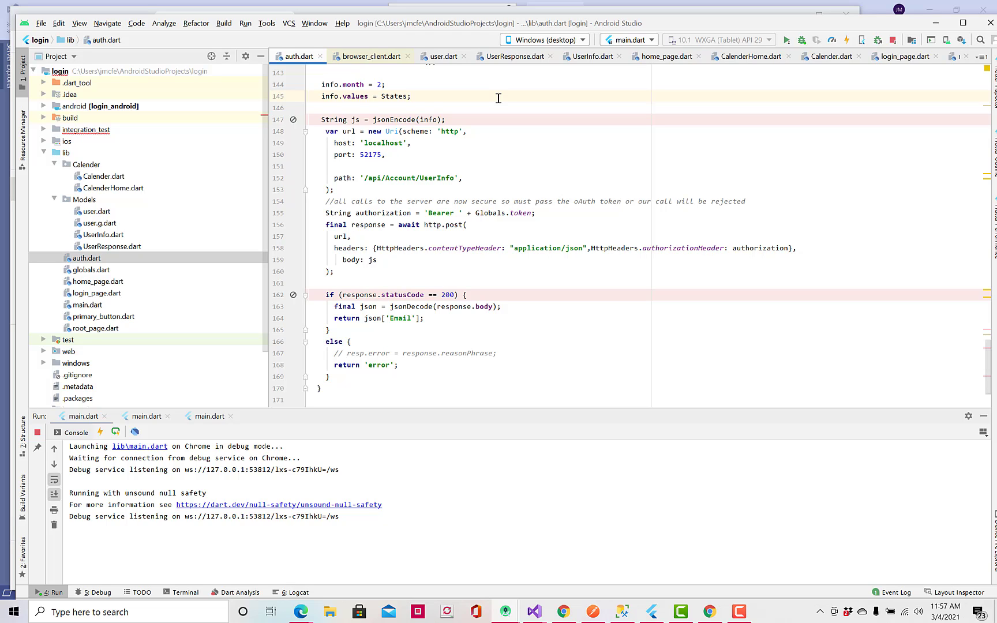
mouse_move(600, 98)
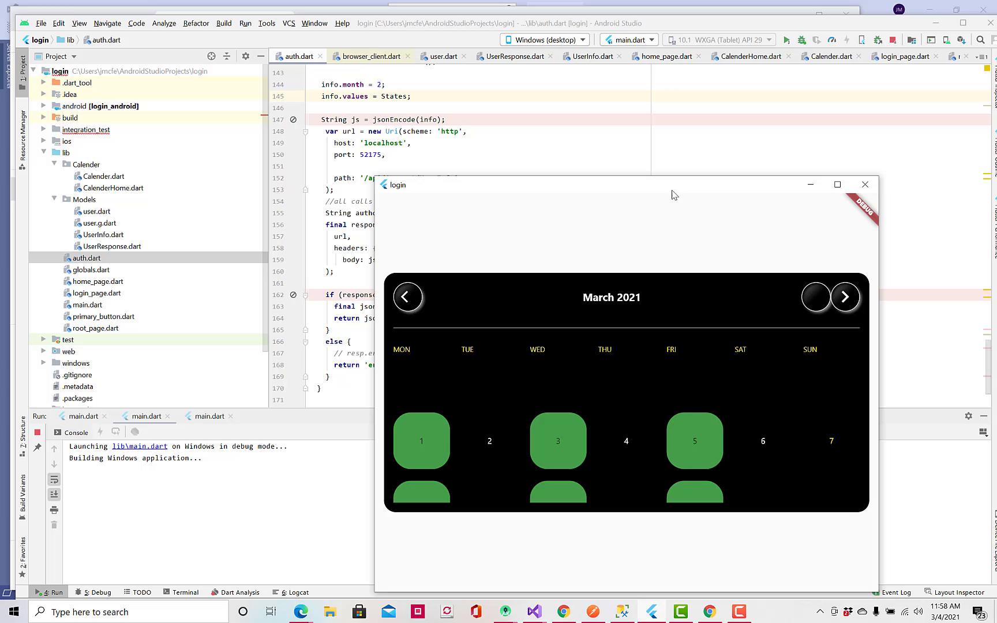
left_click(865, 185)
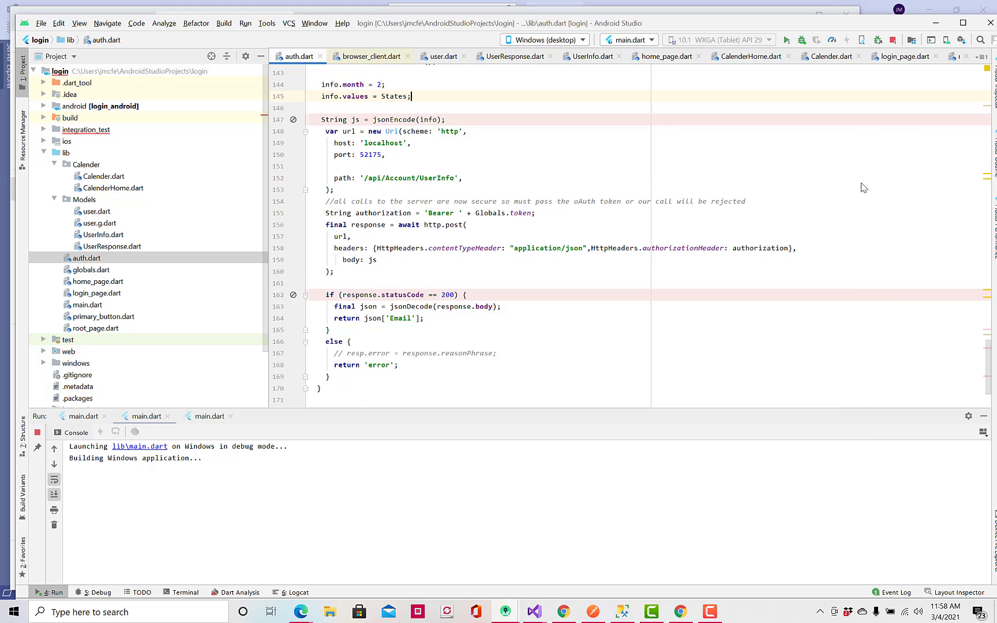
mouse_move(590, 384)
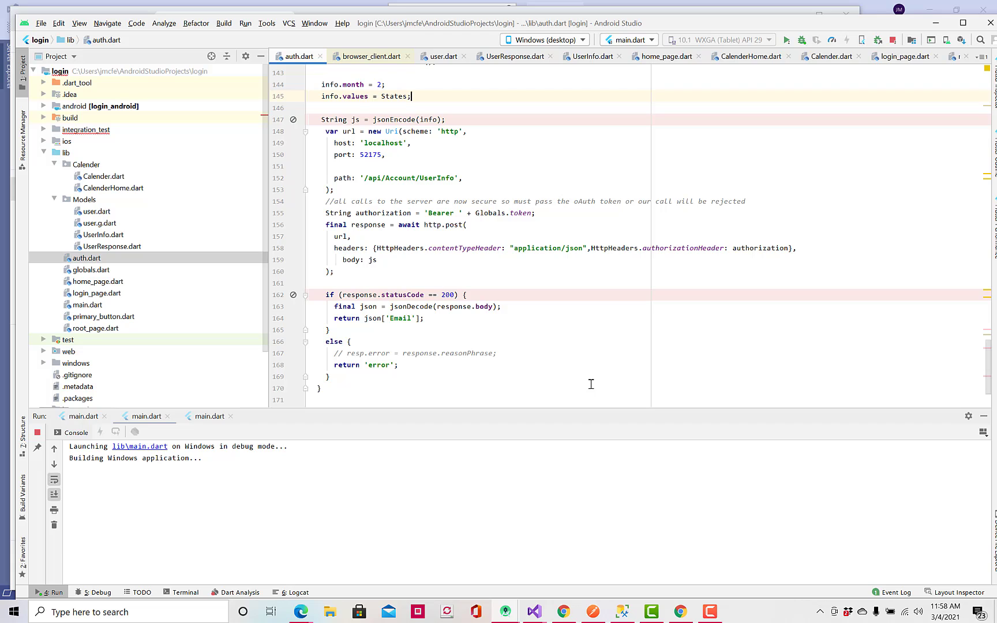
mouse_move(229, 470)
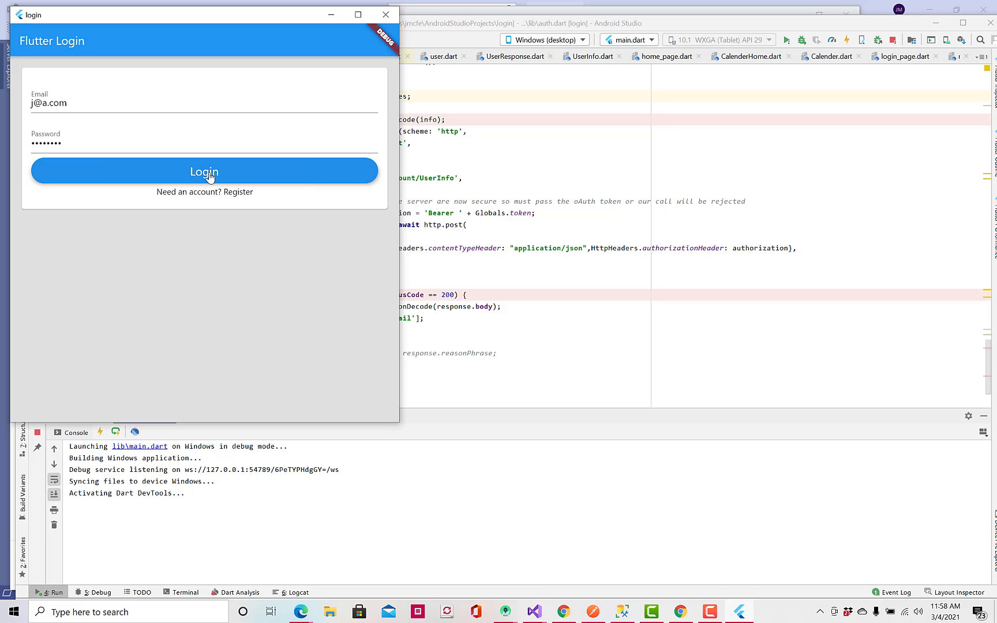
left_click(204, 171)
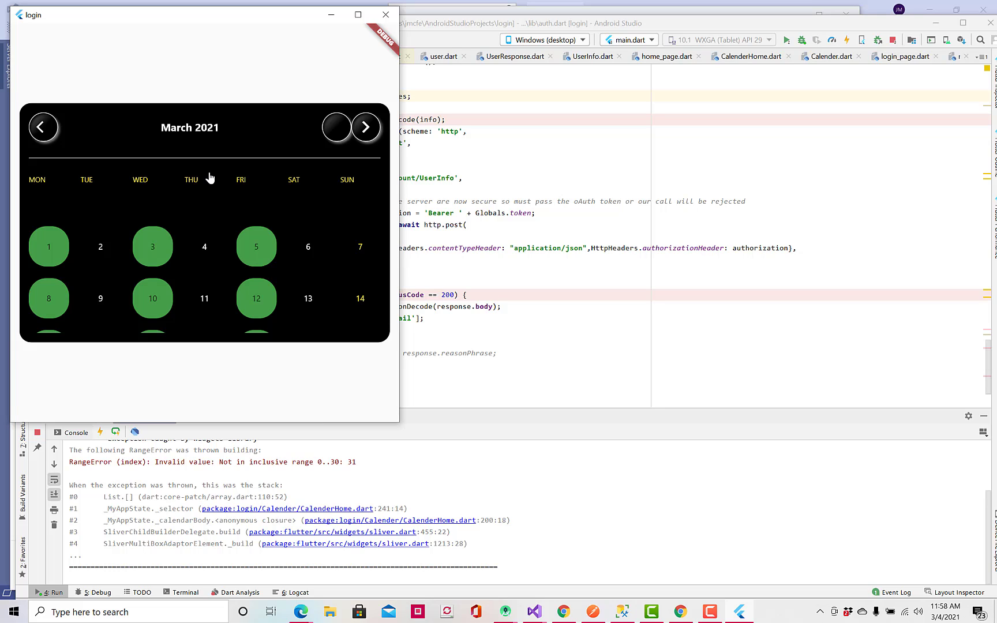
mouse_move(460, 147)
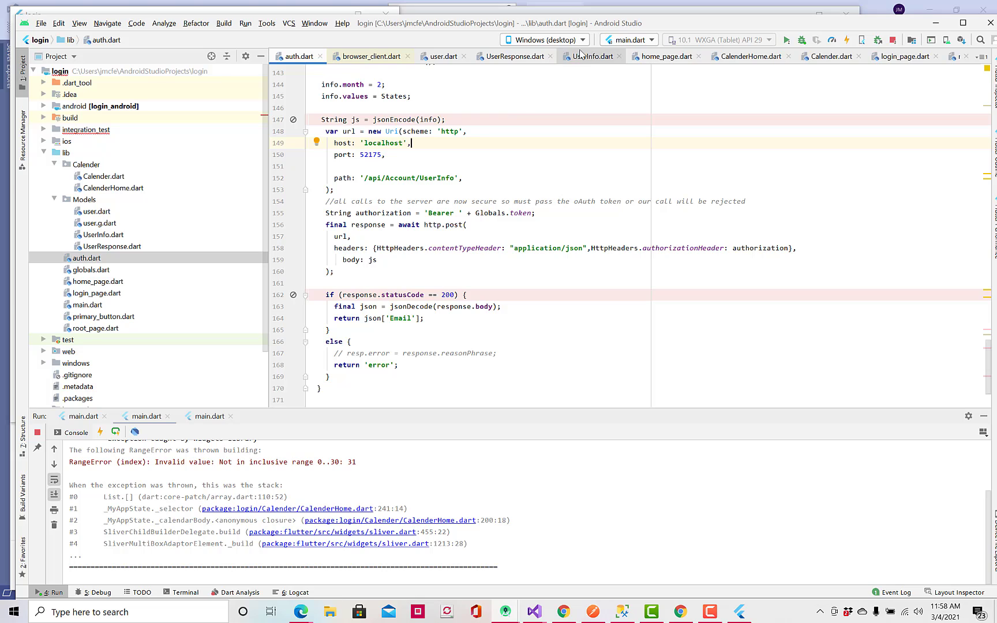
mouse_move(585, 41)
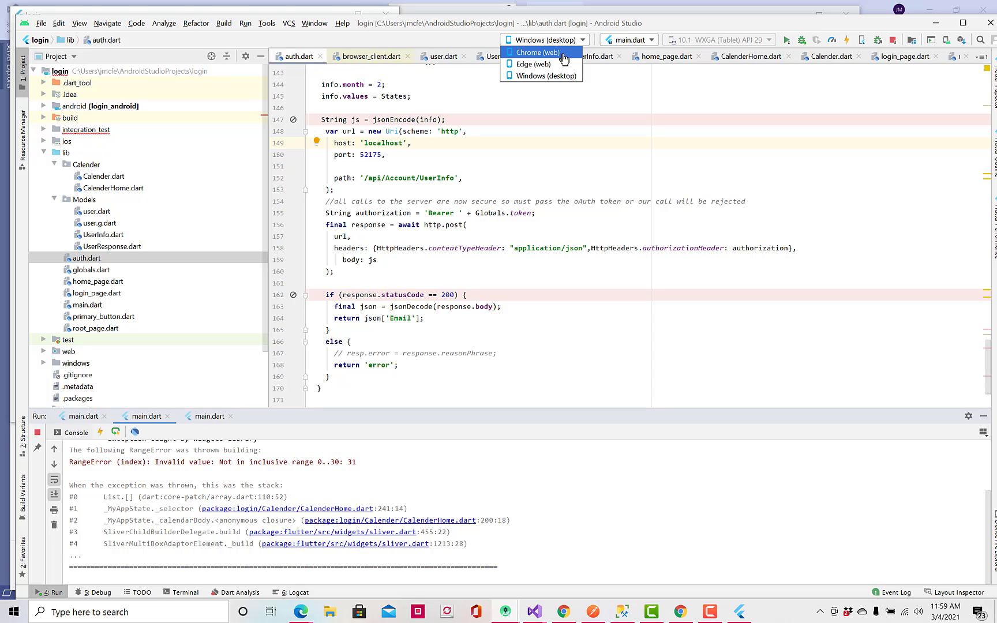
Step: Switch the run target to Chrome web and launch the login app in the browser
left_click(538, 52)
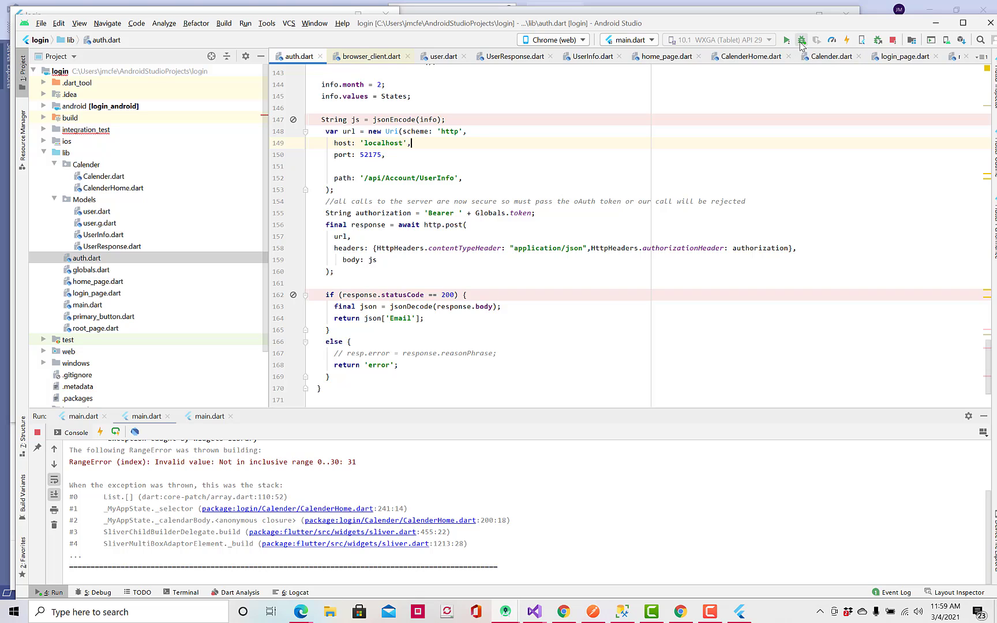
left_click(788, 39)
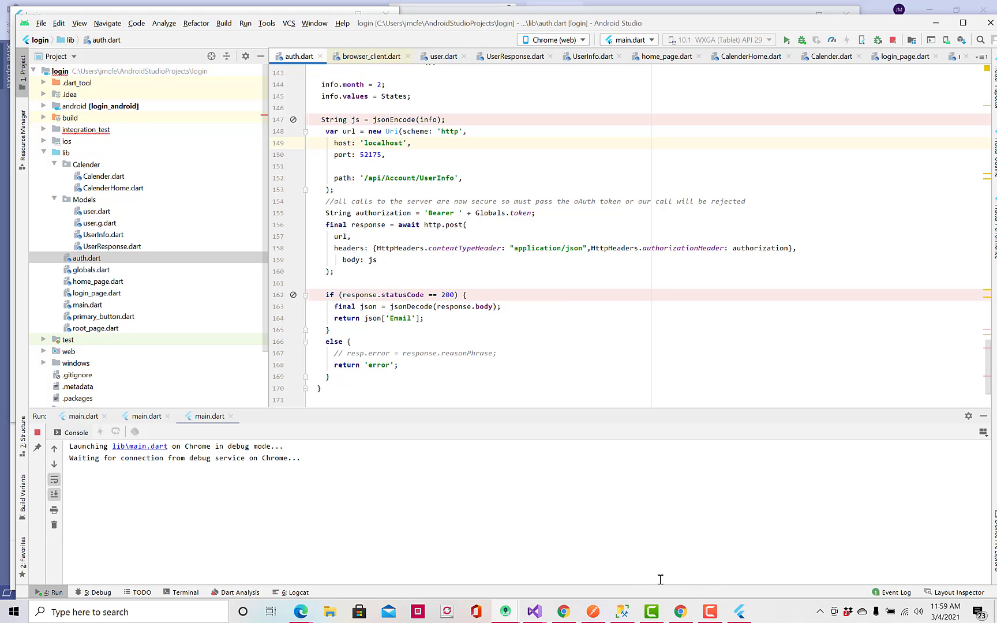
mouse_move(681, 611)
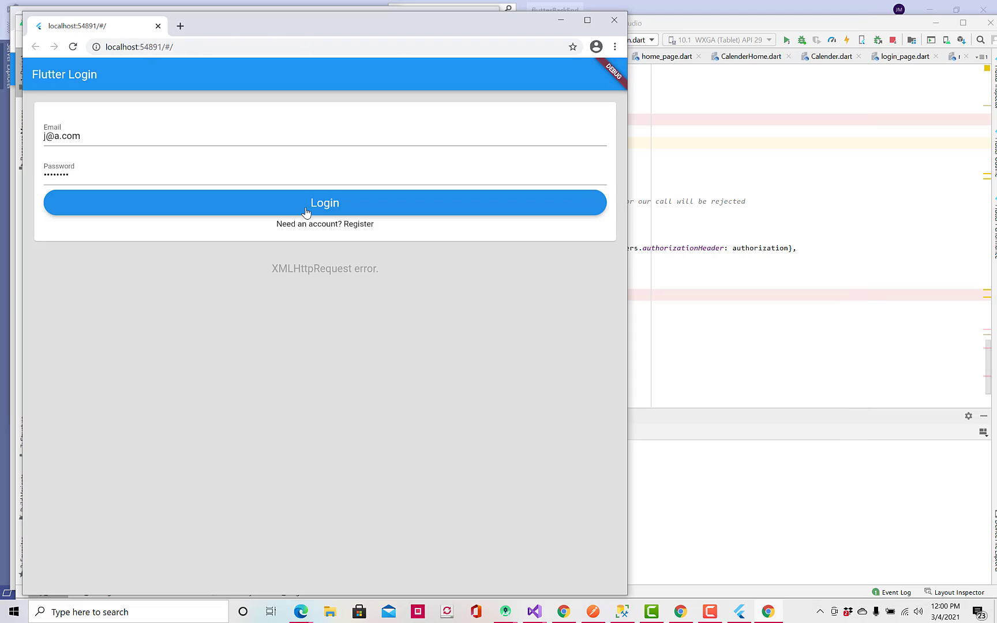
mouse_move(323, 134)
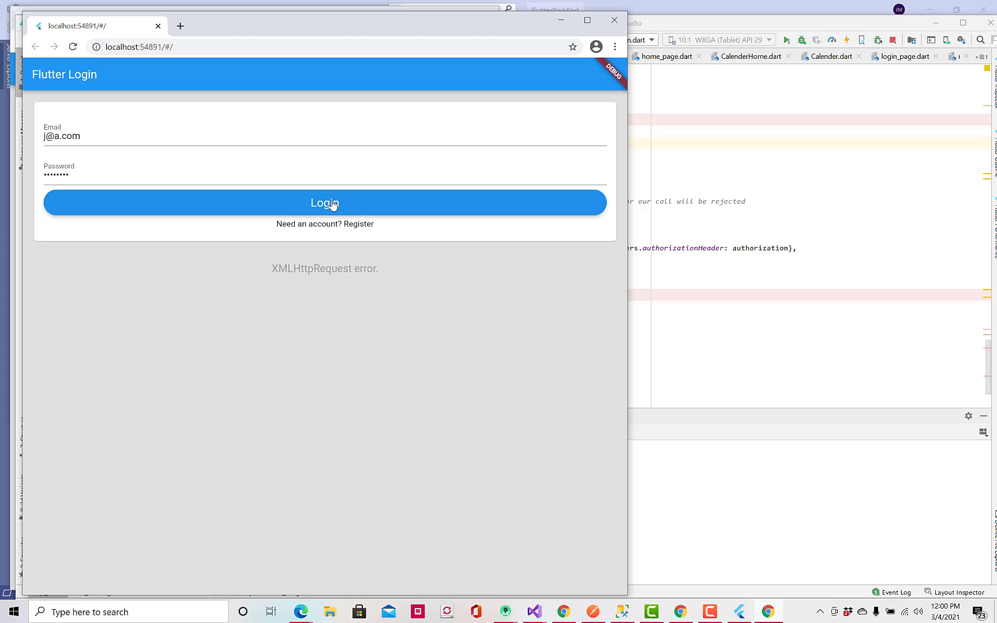
mouse_move(340, 273)
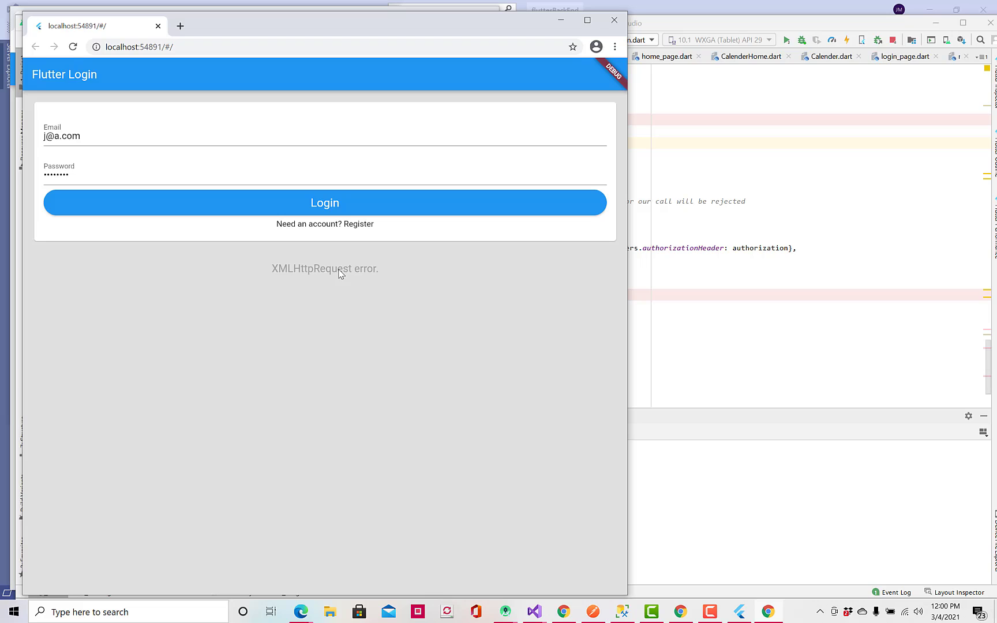
mouse_move(393, 268)
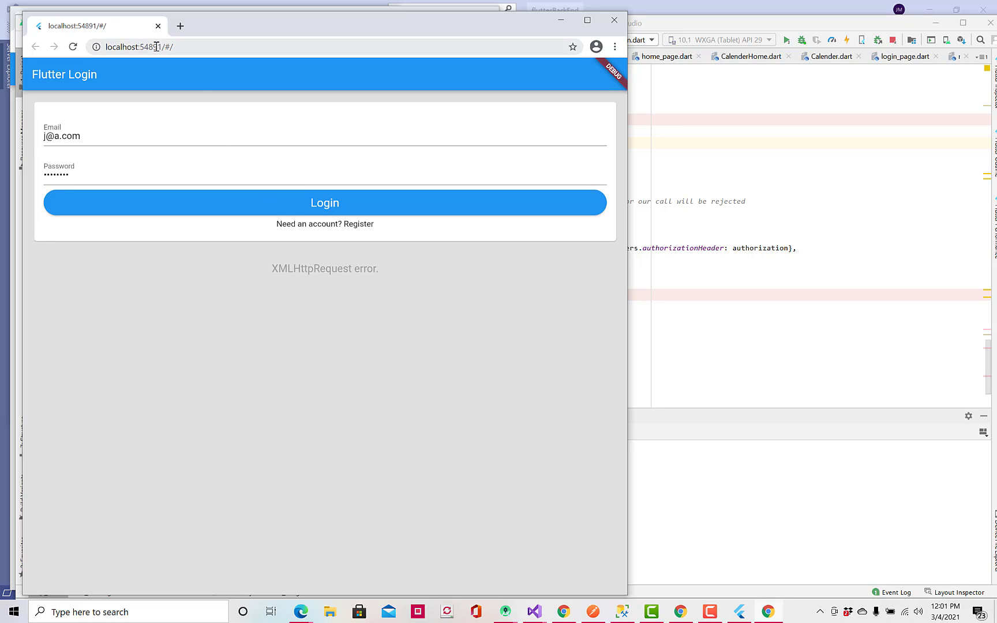
mouse_move(159, 48)
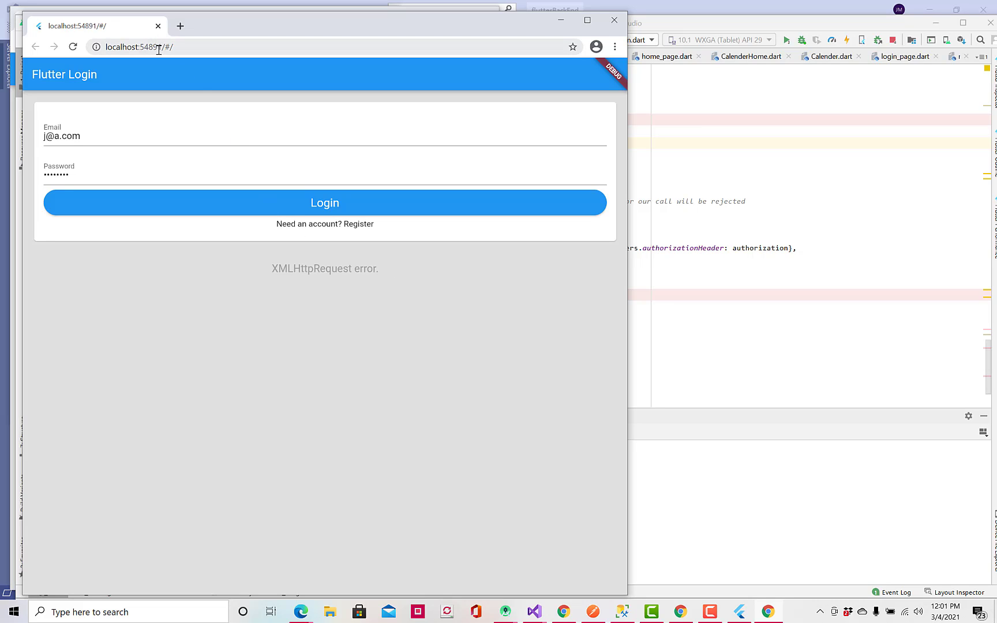
mouse_move(180, 46)
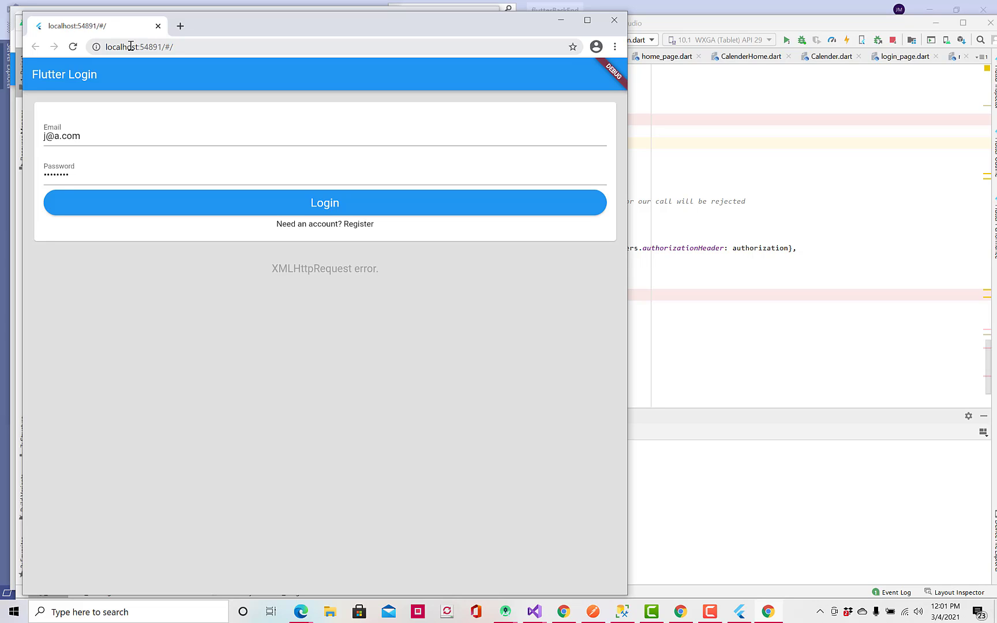
mouse_move(192, 46)
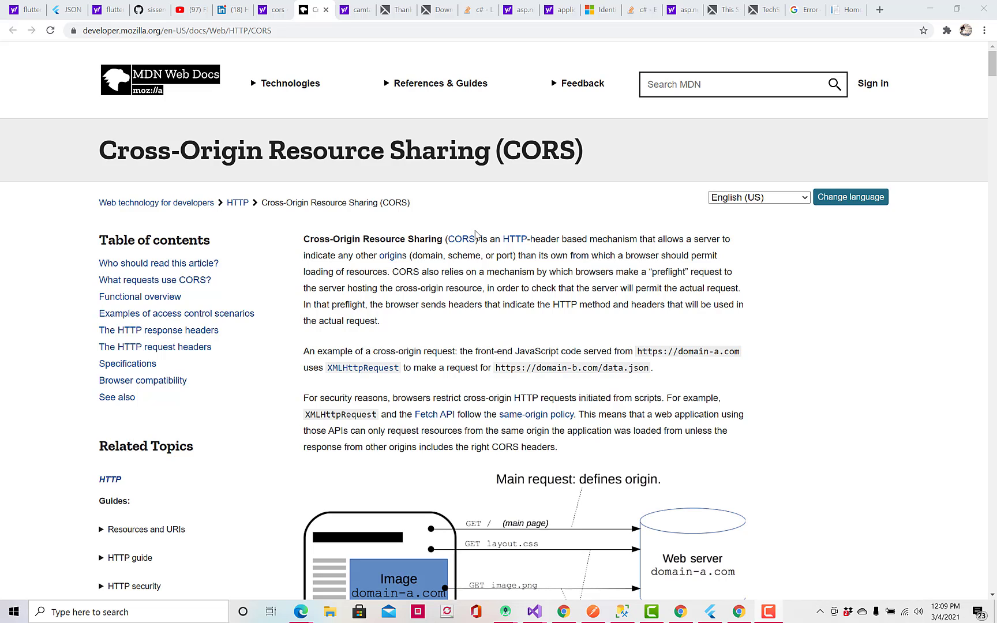
mouse_move(572, 248)
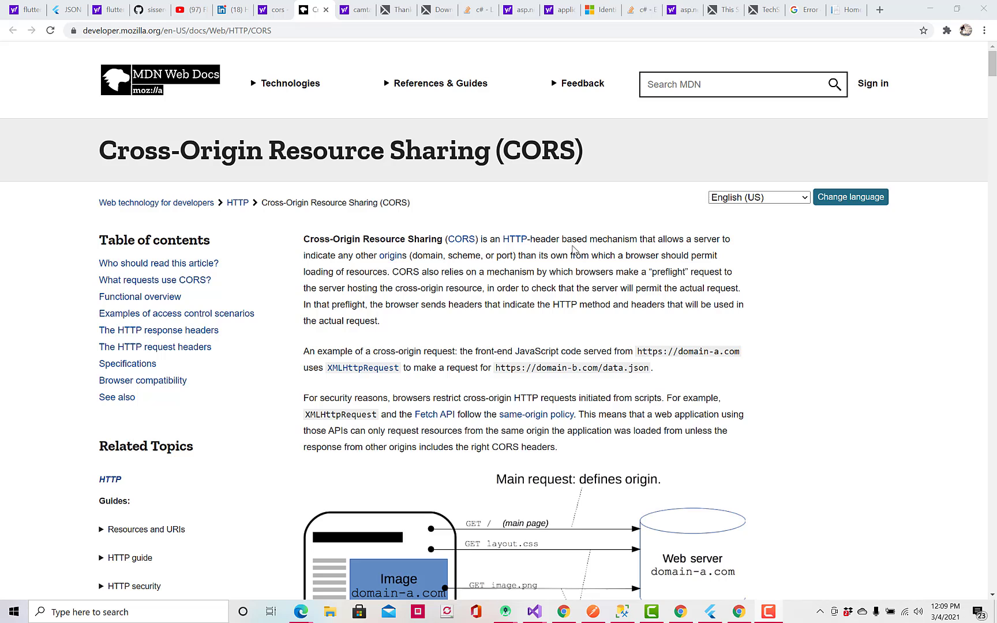
mouse_move(592, 229)
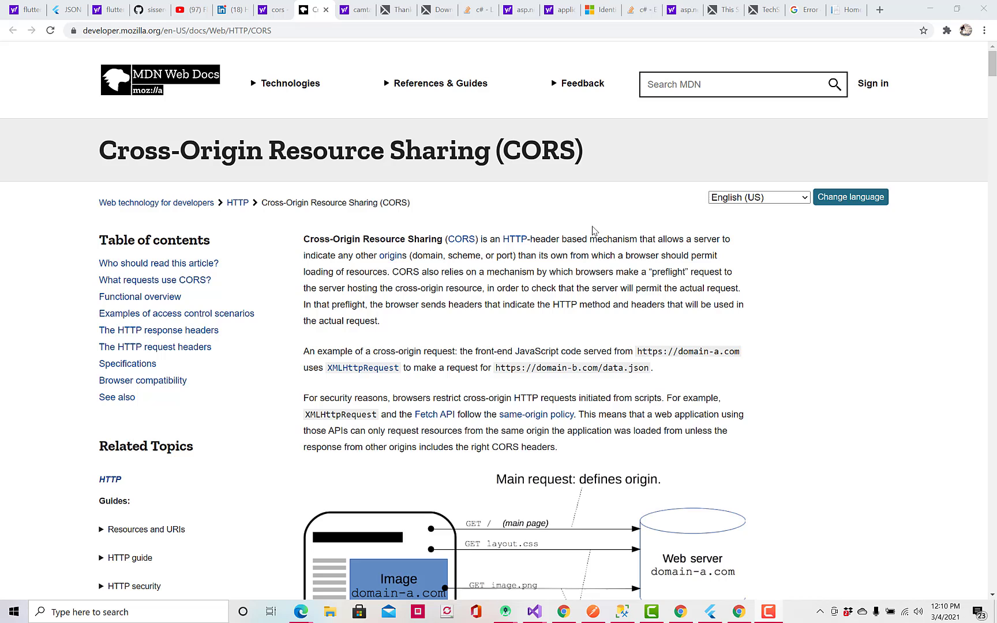
mouse_move(584, 207)
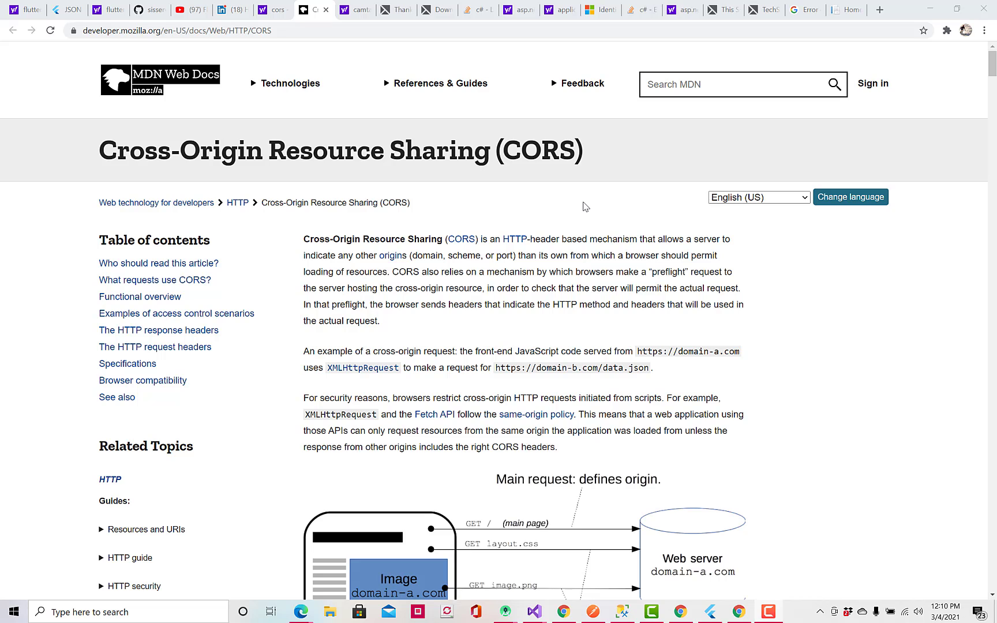
mouse_move(575, 216)
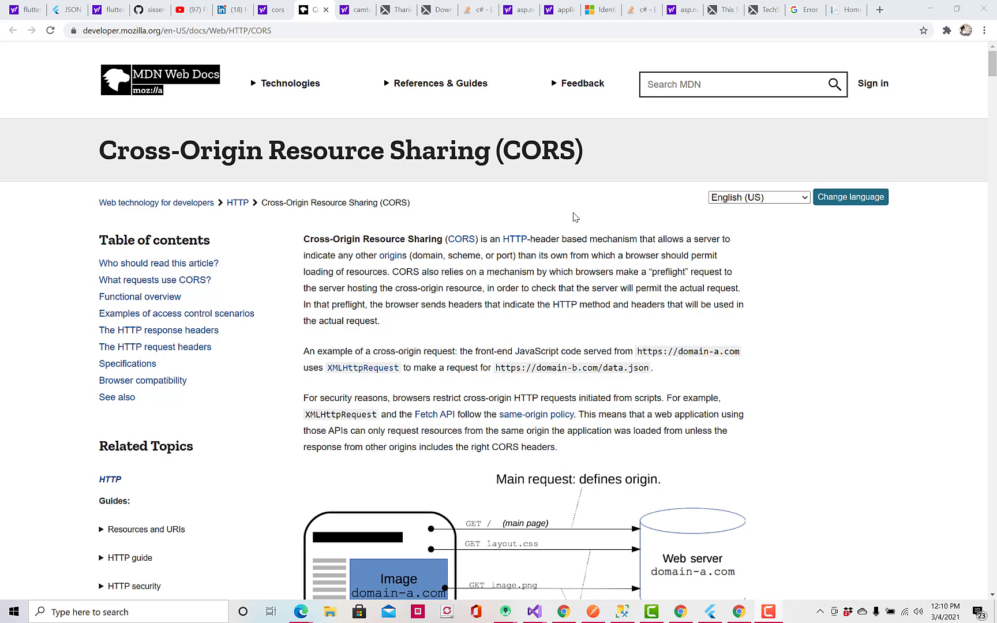
mouse_move(553, 228)
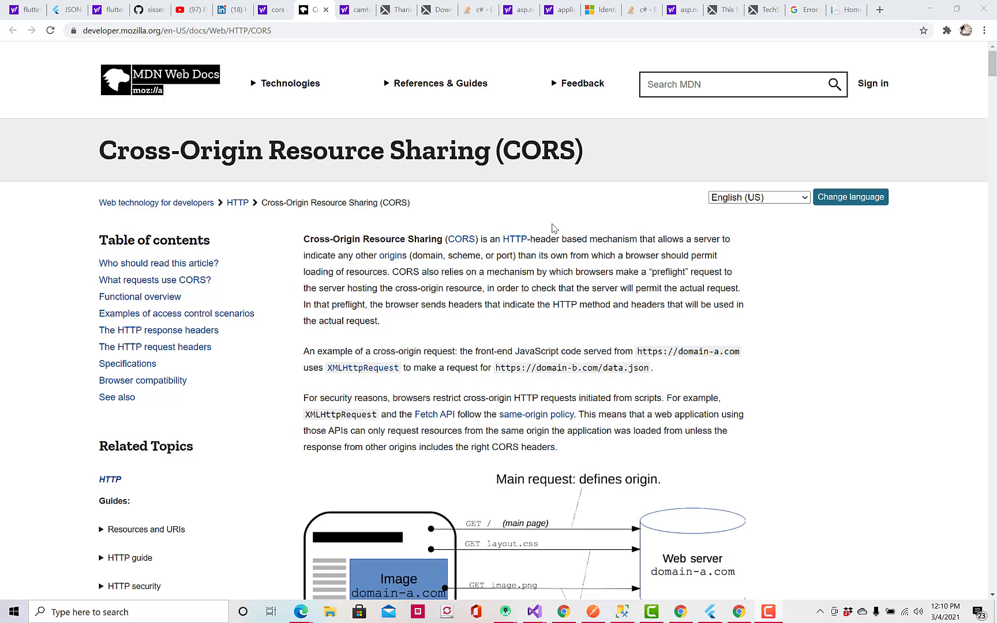
mouse_move(552, 222)
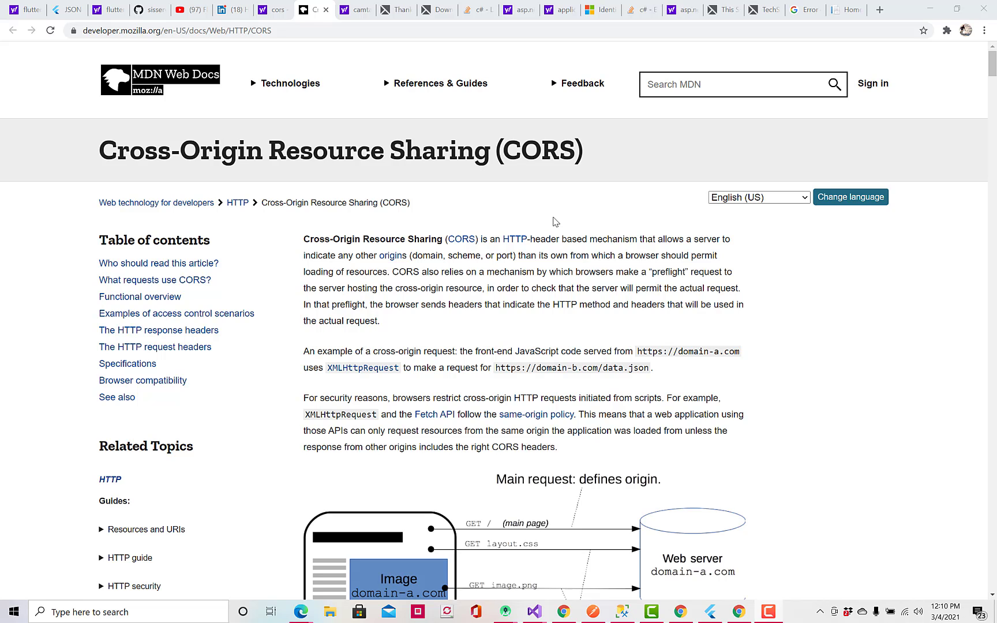
mouse_move(763, 539)
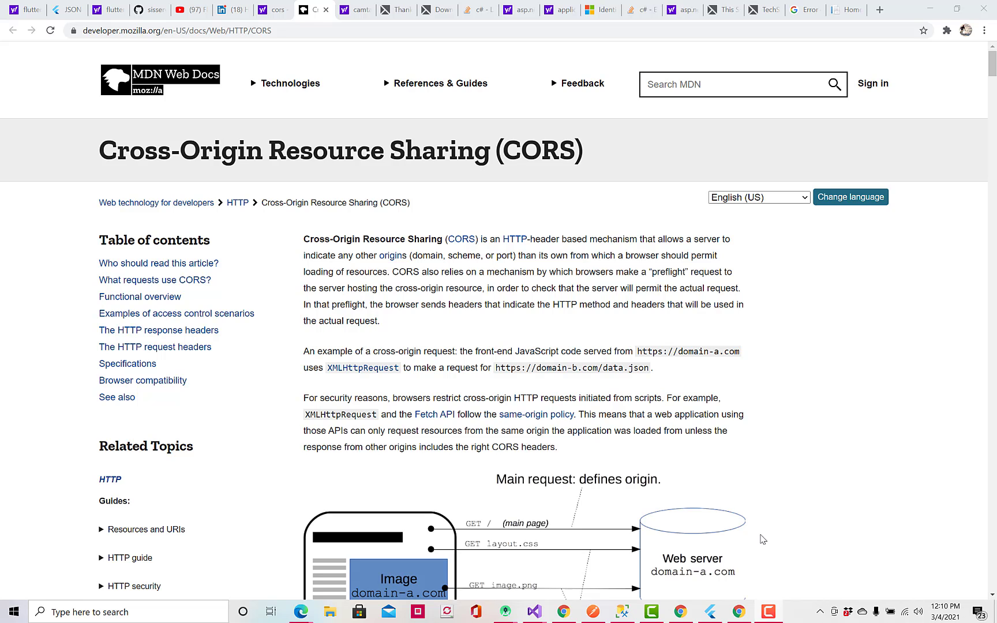
mouse_move(788, 547)
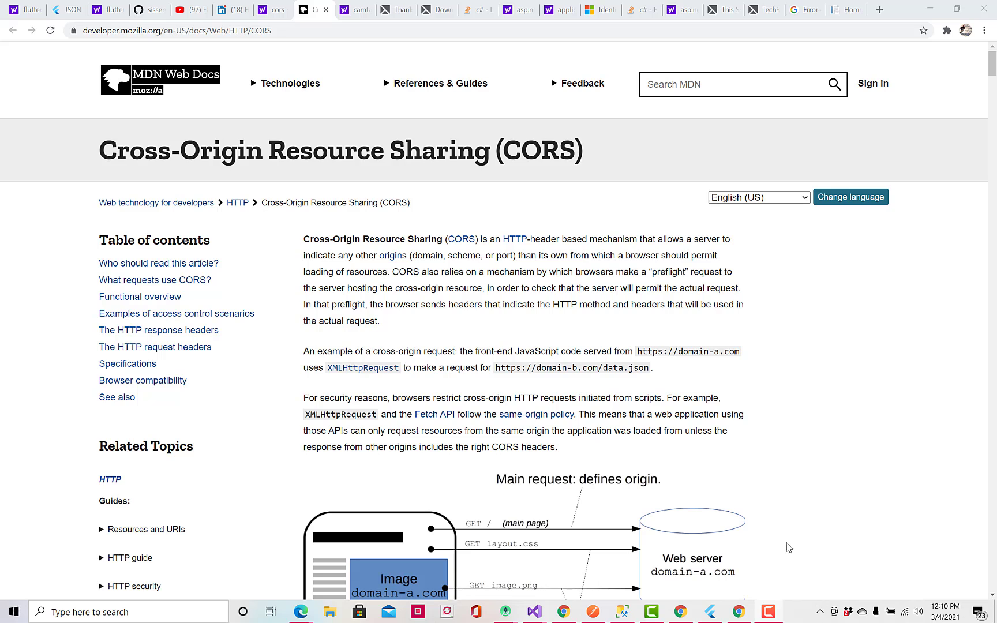
mouse_move(535, 613)
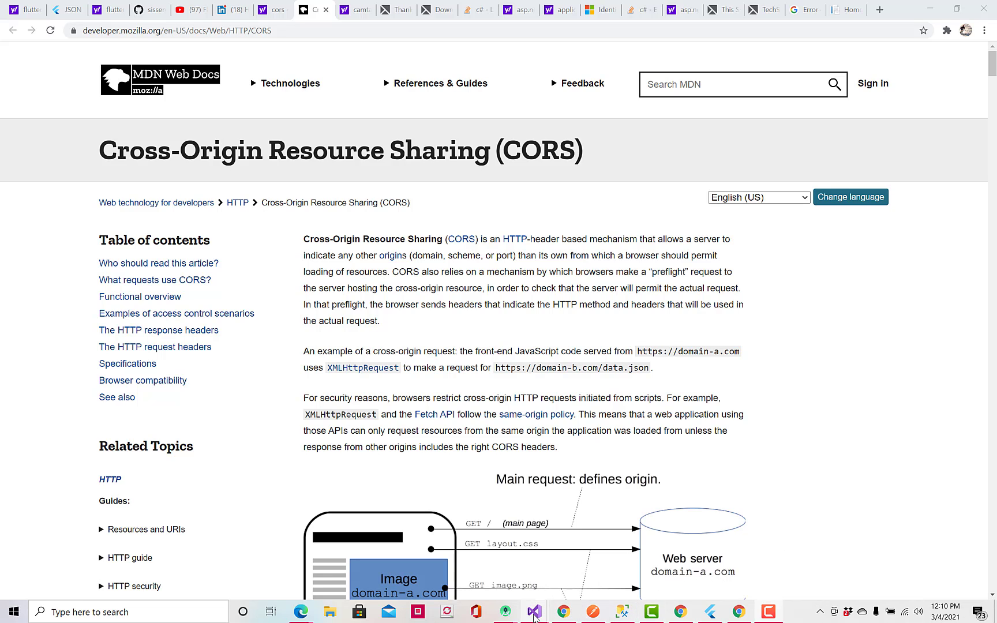
mouse_move(533, 611)
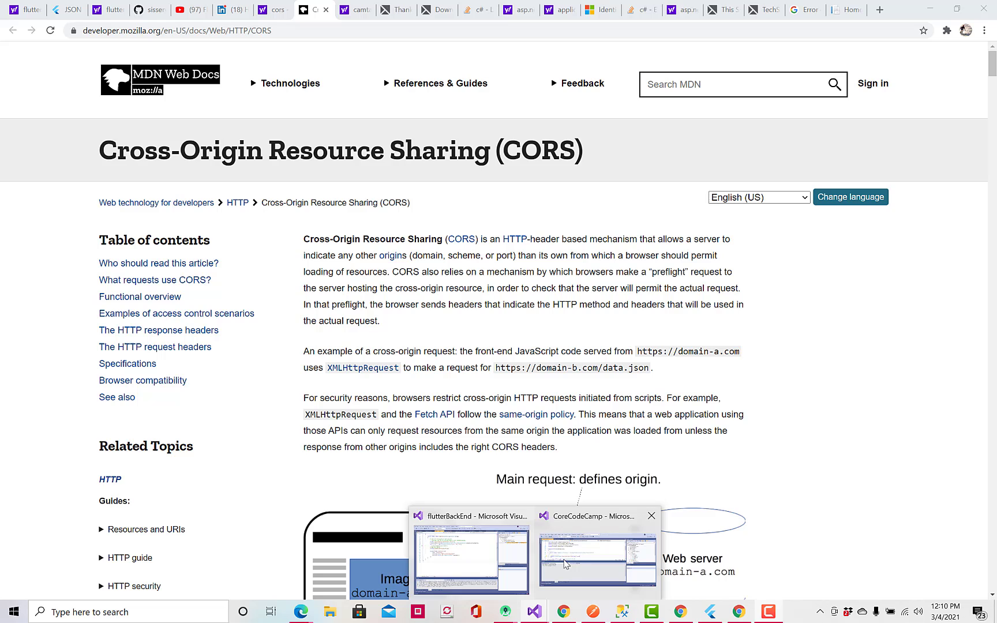
Step: In WebApiConfig.cs, uncomment config.EnableCors(corsAttr) in the Register method
left_click(471, 559)
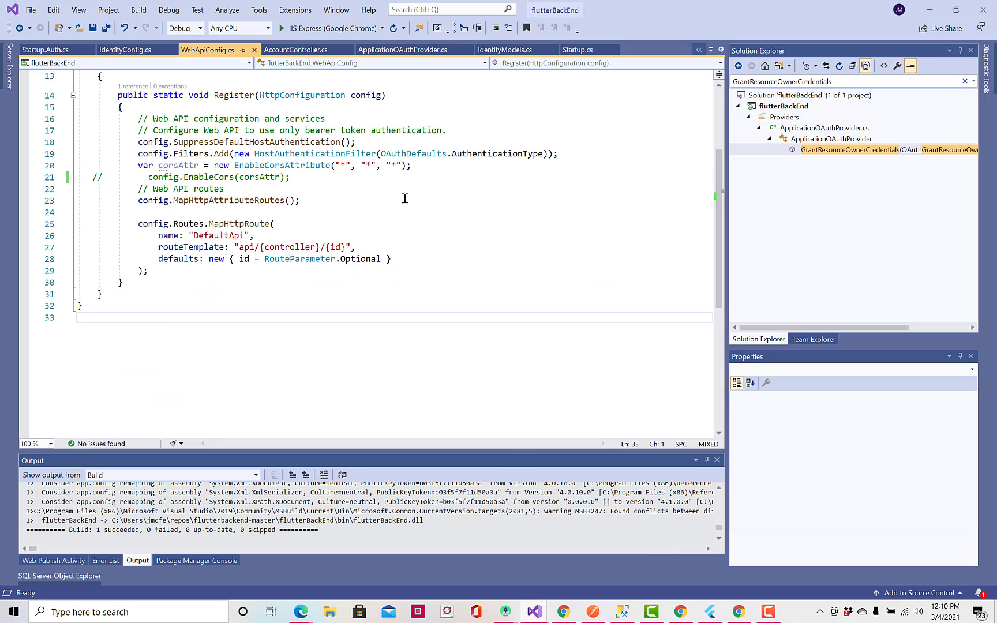
mouse_move(402, 194)
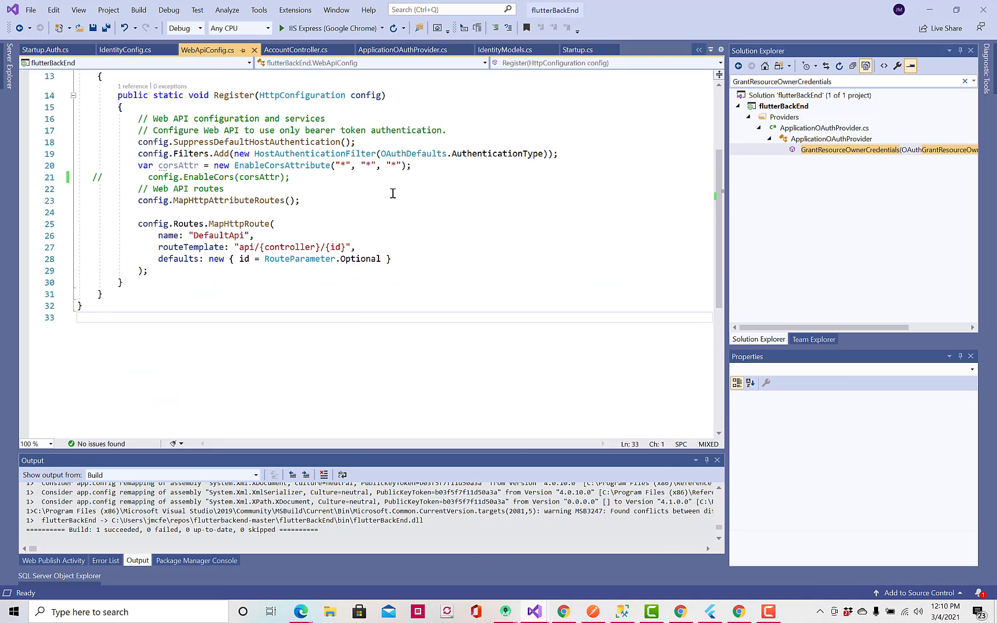
mouse_move(467, 98)
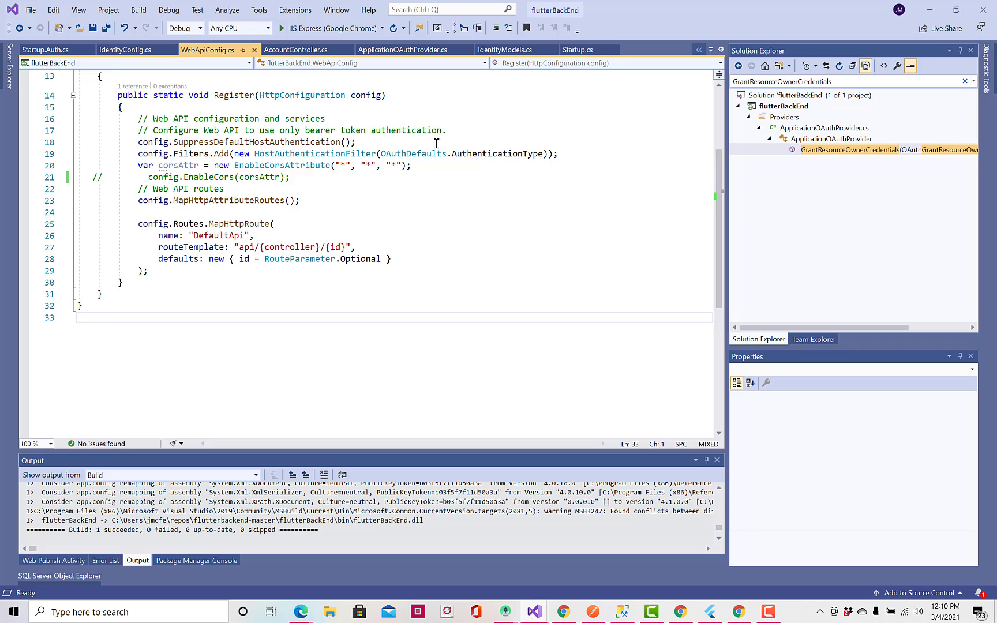
mouse_move(228, 64)
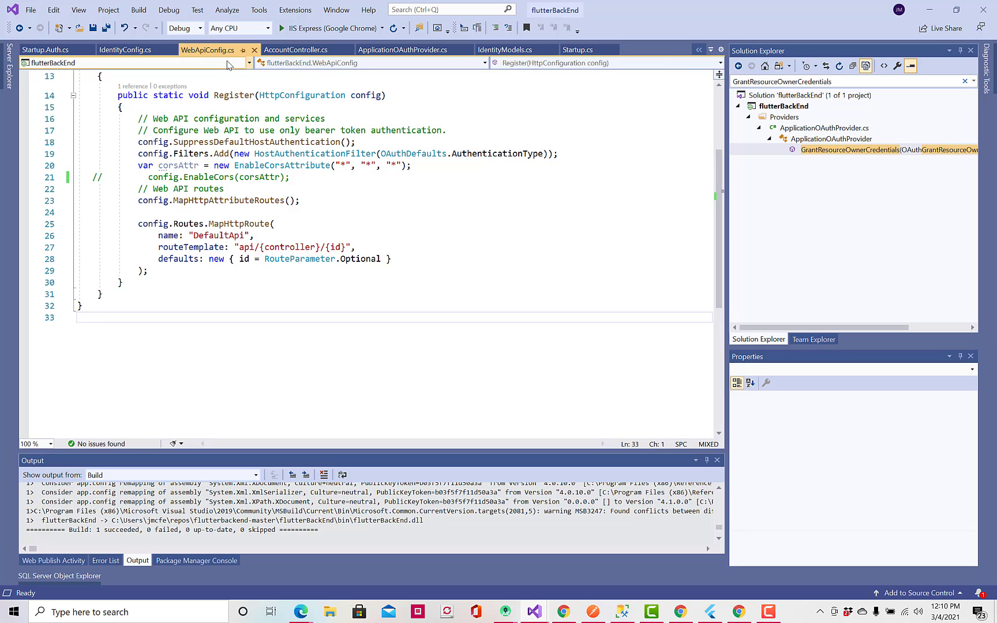
mouse_move(212, 50)
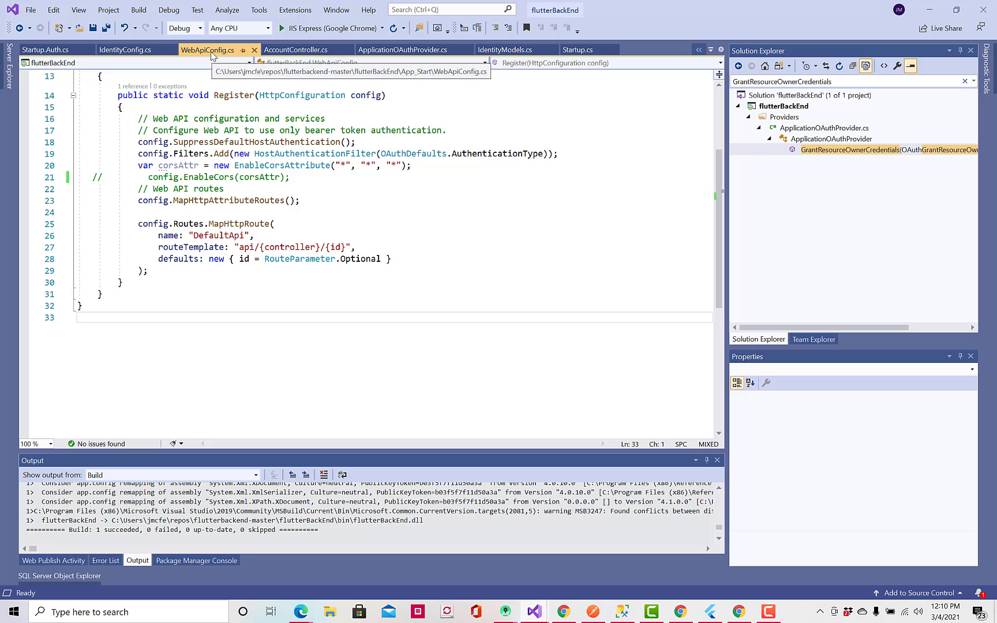
mouse_move(270, 165)
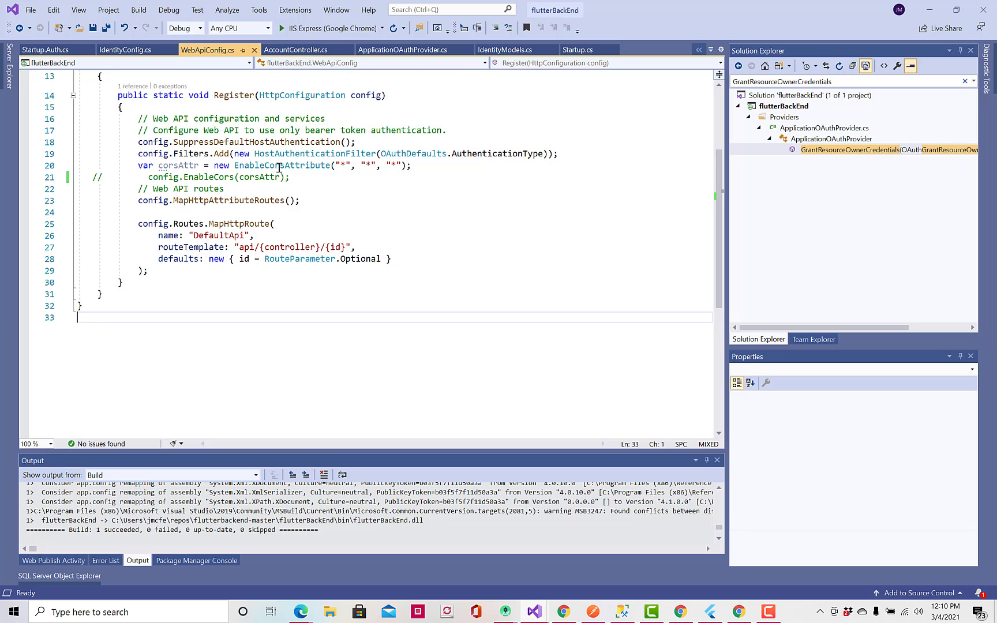
mouse_move(289, 165)
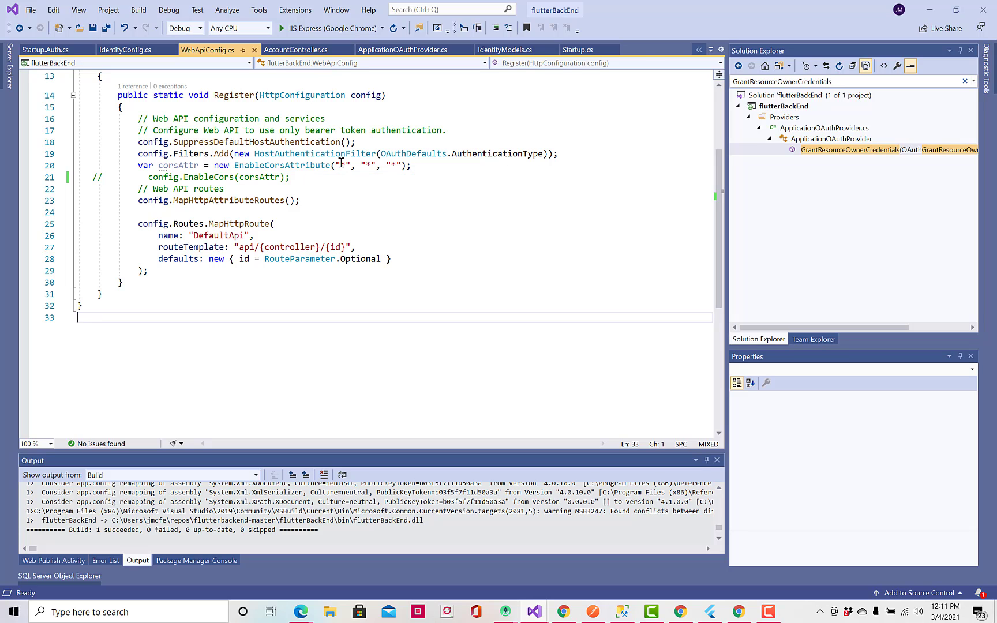
mouse_move(341, 162)
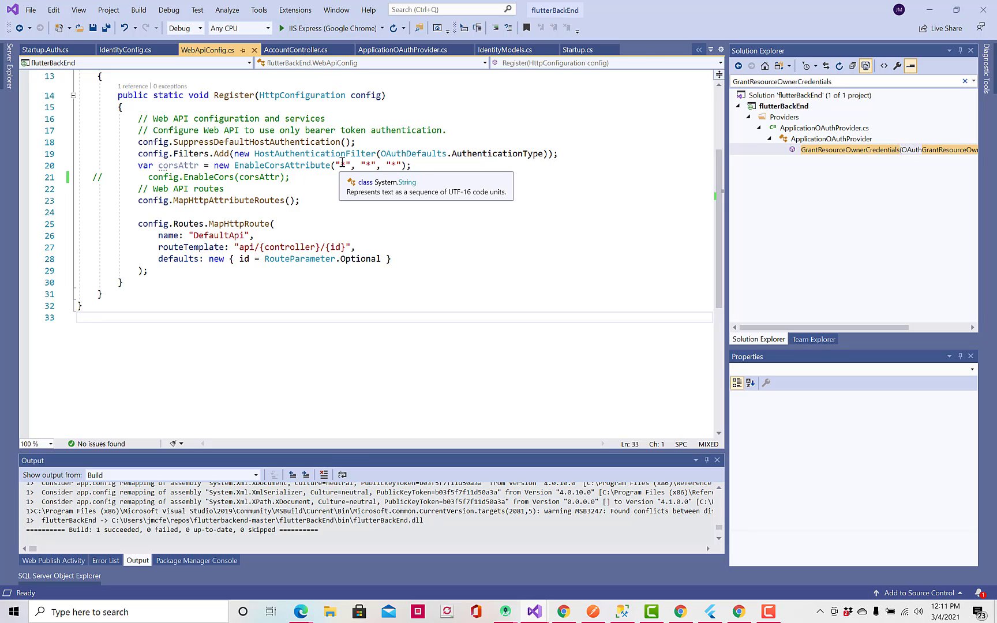
mouse_move(167, 177)
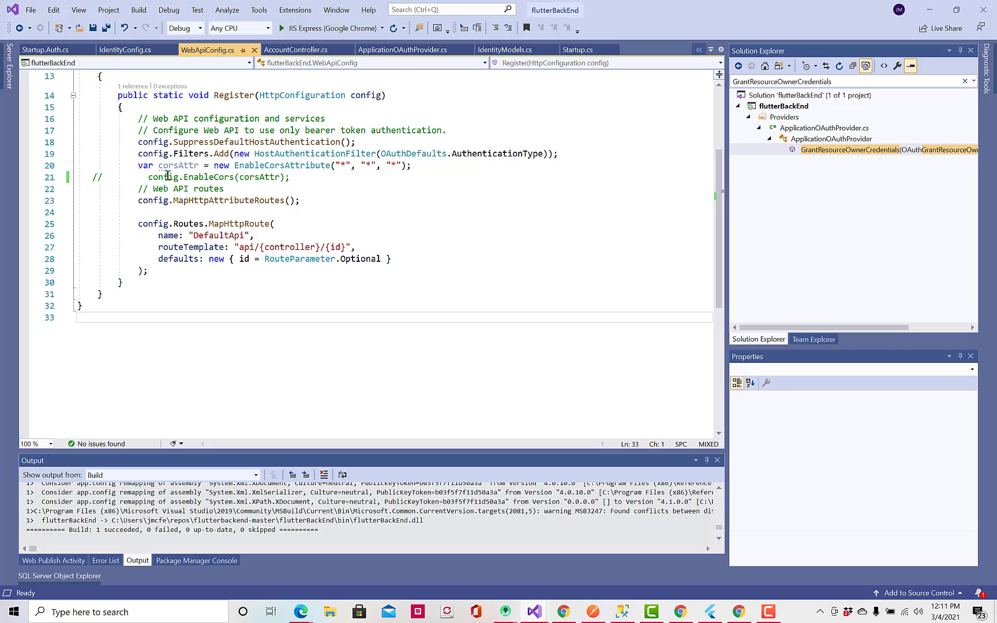
left_click(94, 176)
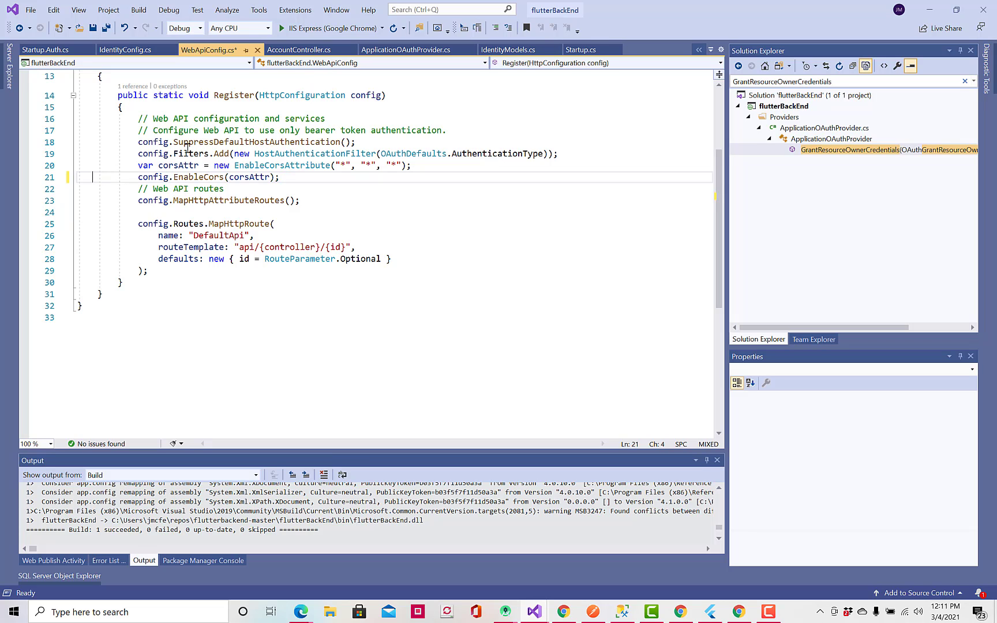
mouse_move(381, 121)
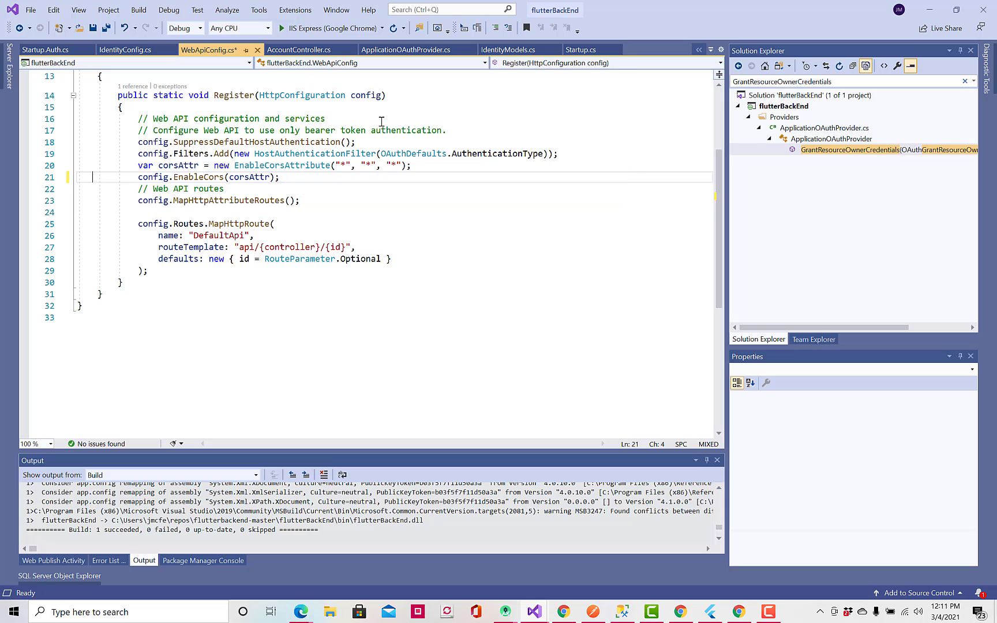
mouse_move(413, 154)
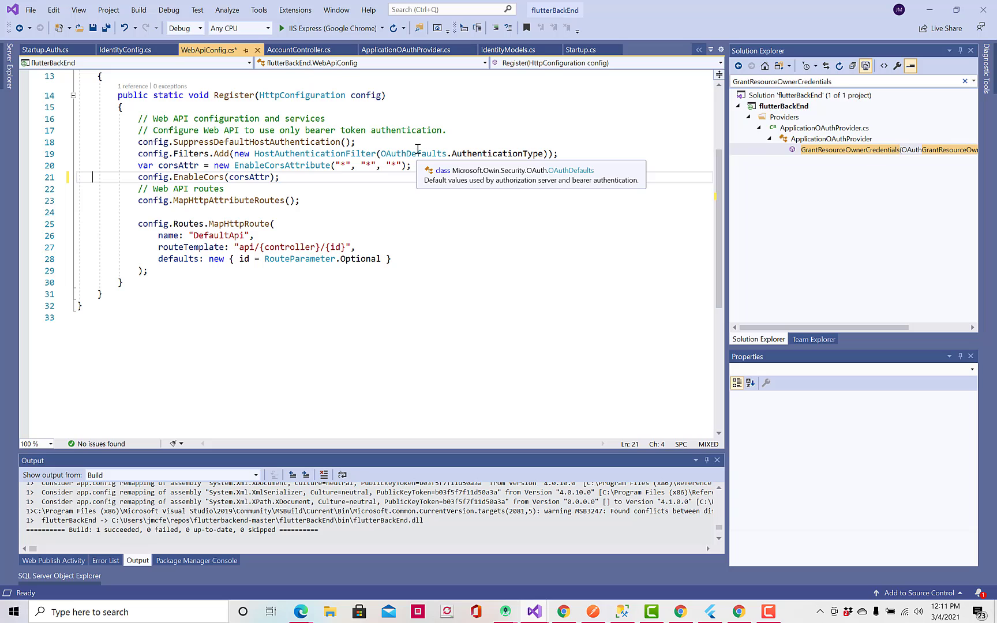
mouse_move(398, 89)
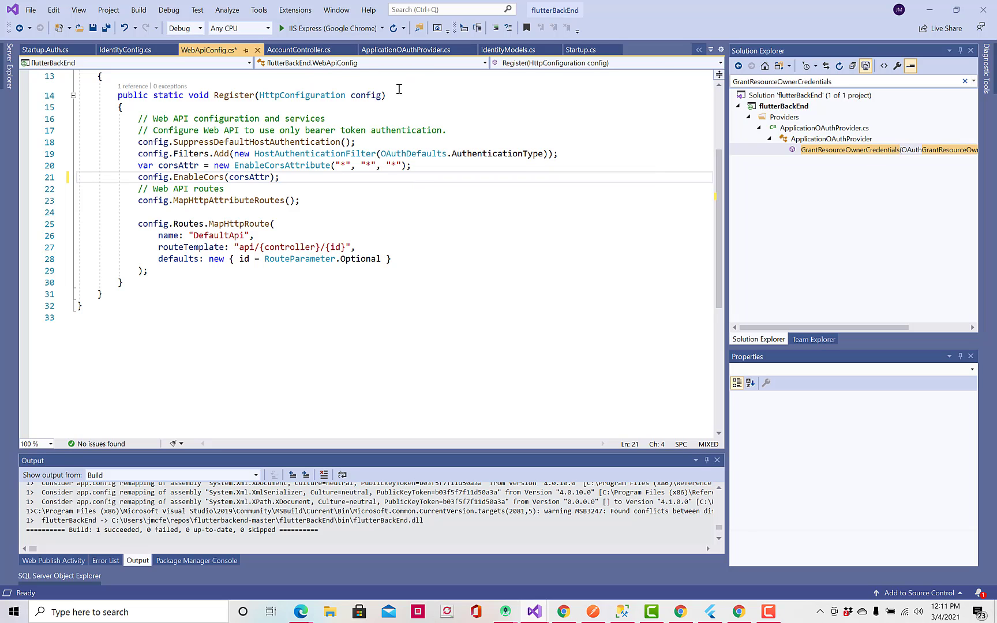
Step: Switch to ApplicationOAuthProvider.cs to reach the Access-Control-Allow-Origin header line
left_click(407, 49)
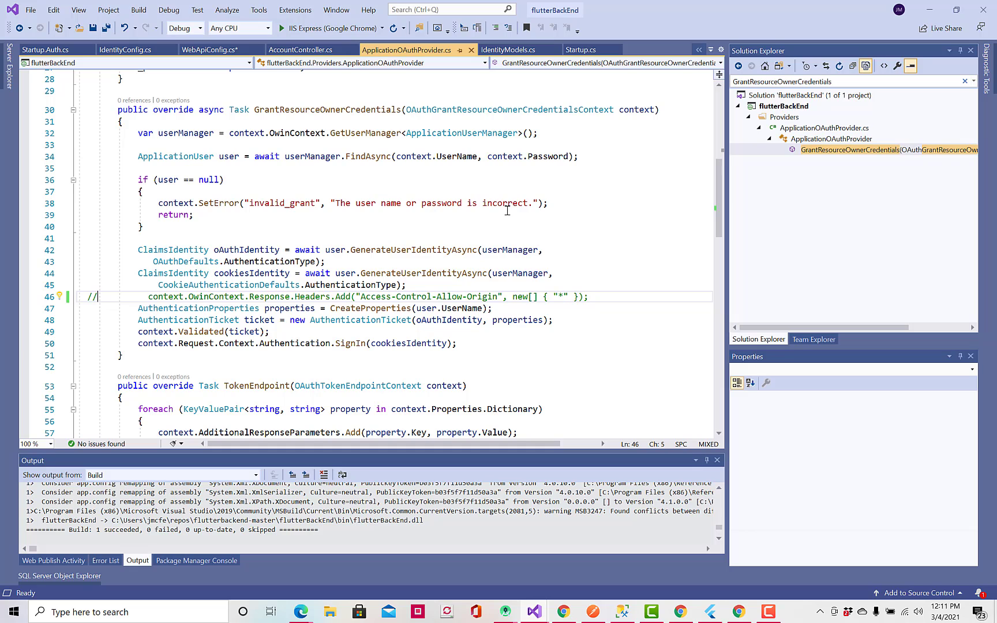
mouse_move(505, 210)
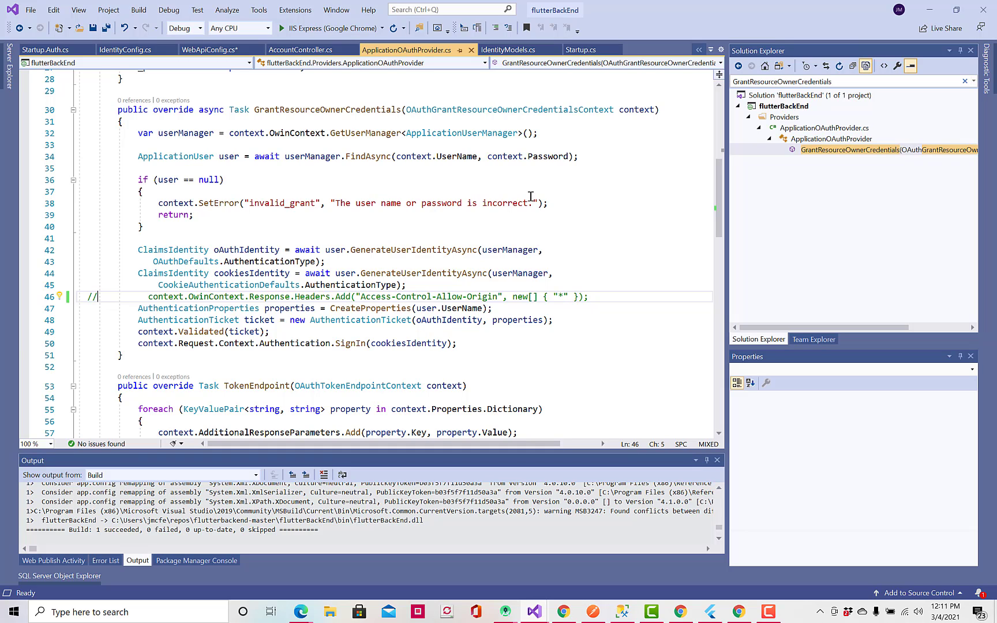
mouse_move(529, 187)
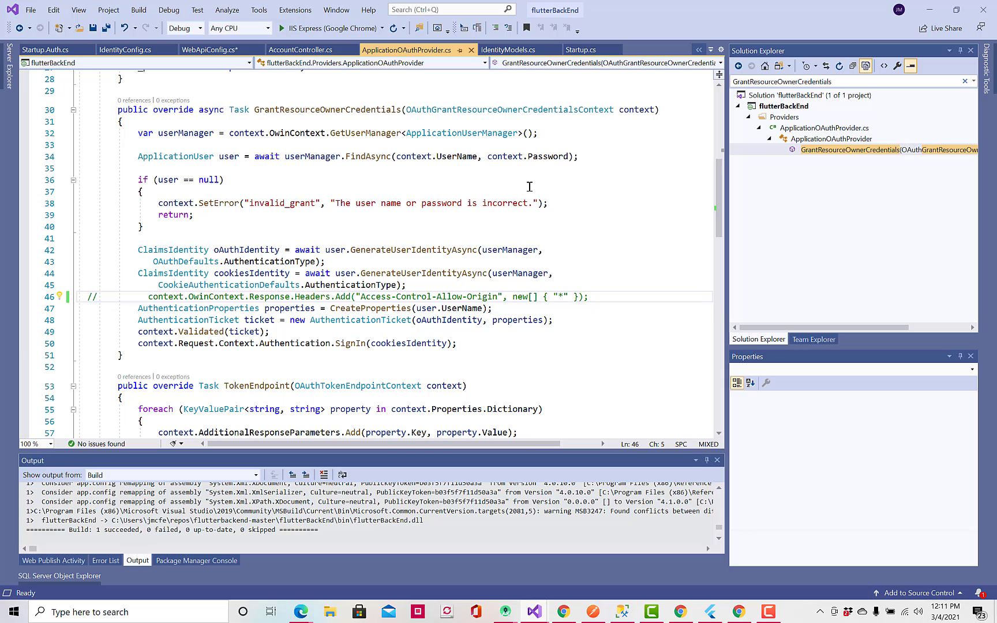
mouse_move(482, 192)
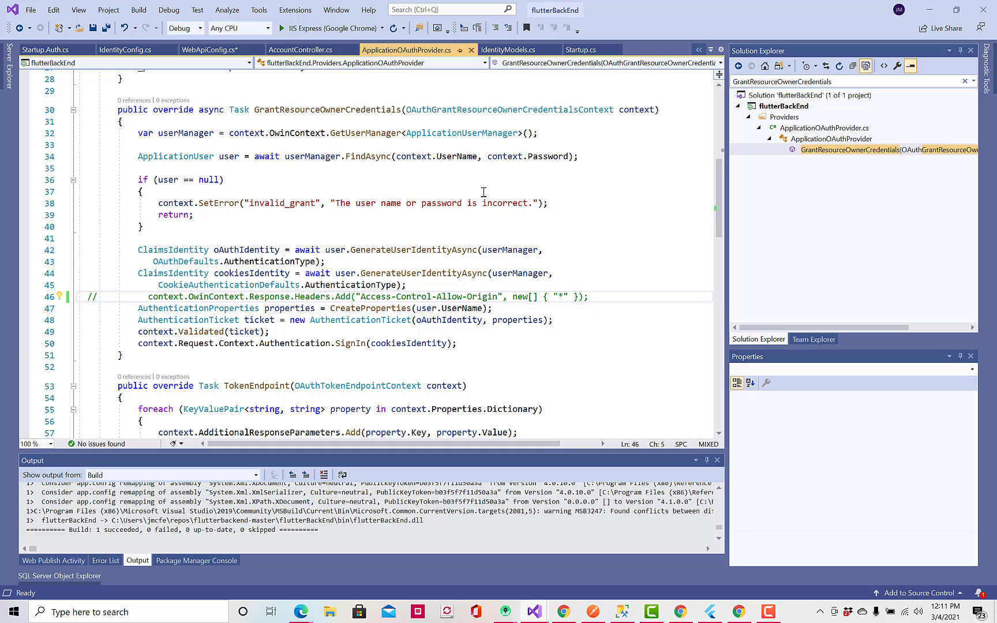
mouse_move(95, 303)
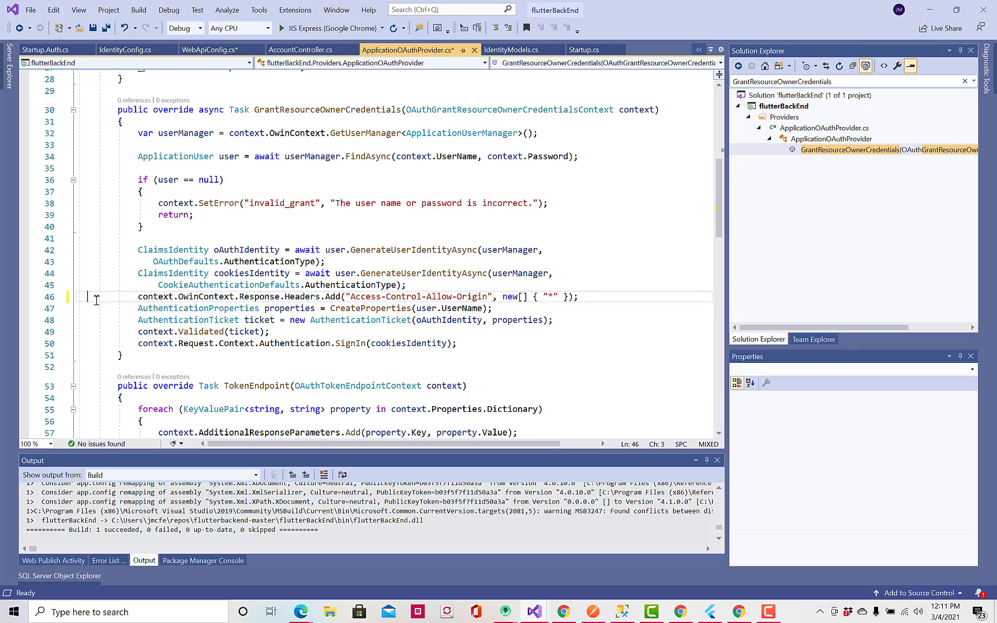
mouse_move(566, 222)
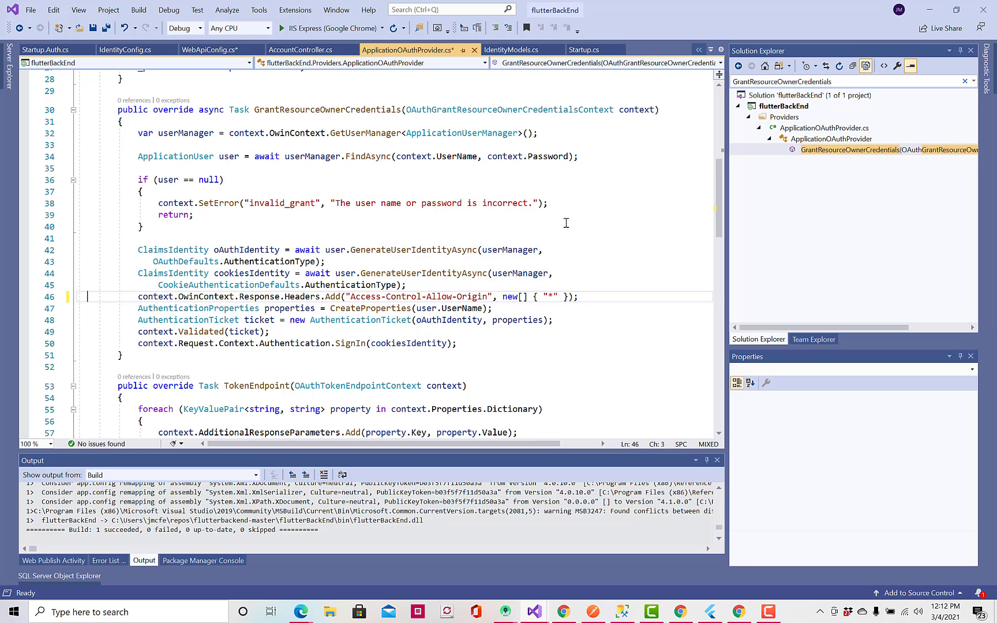
mouse_move(568, 213)
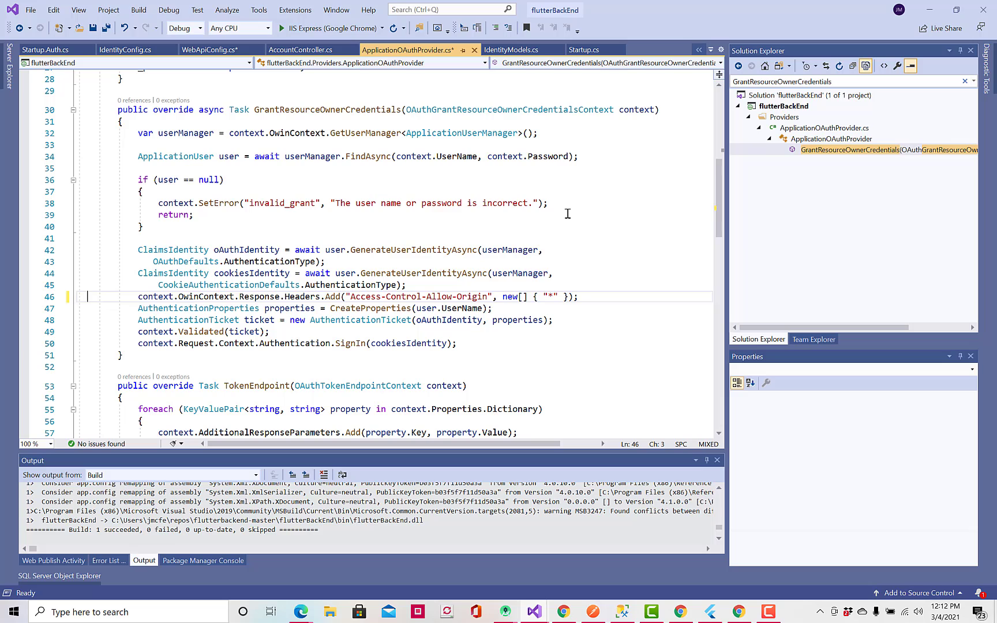
mouse_move(396, 174)
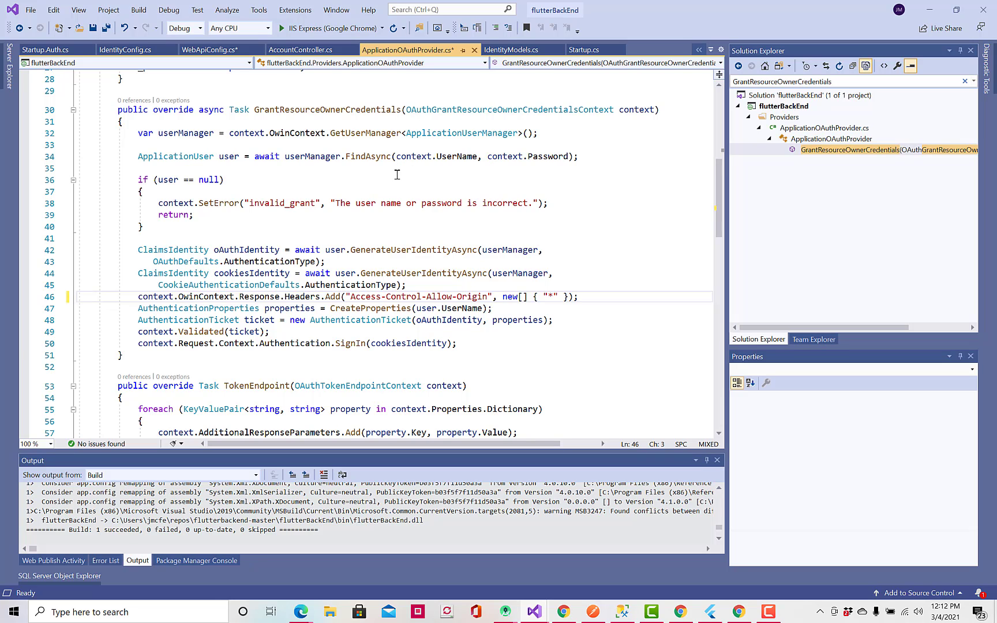
mouse_move(168, 9)
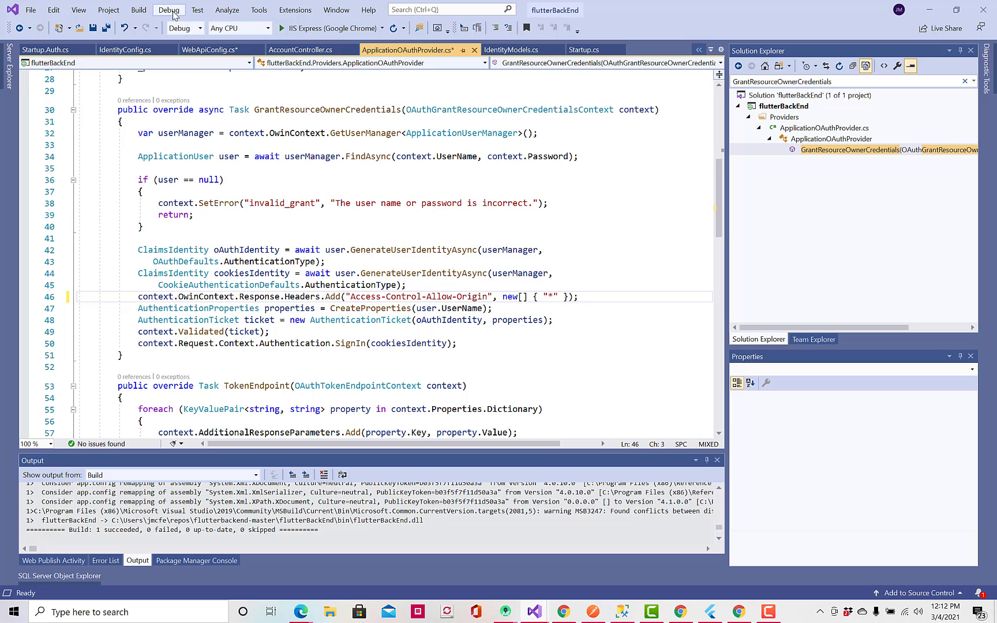
Step: Start the backend and load its ASP.NET Web API Help Page listing the Account endpoints
left_click(169, 9)
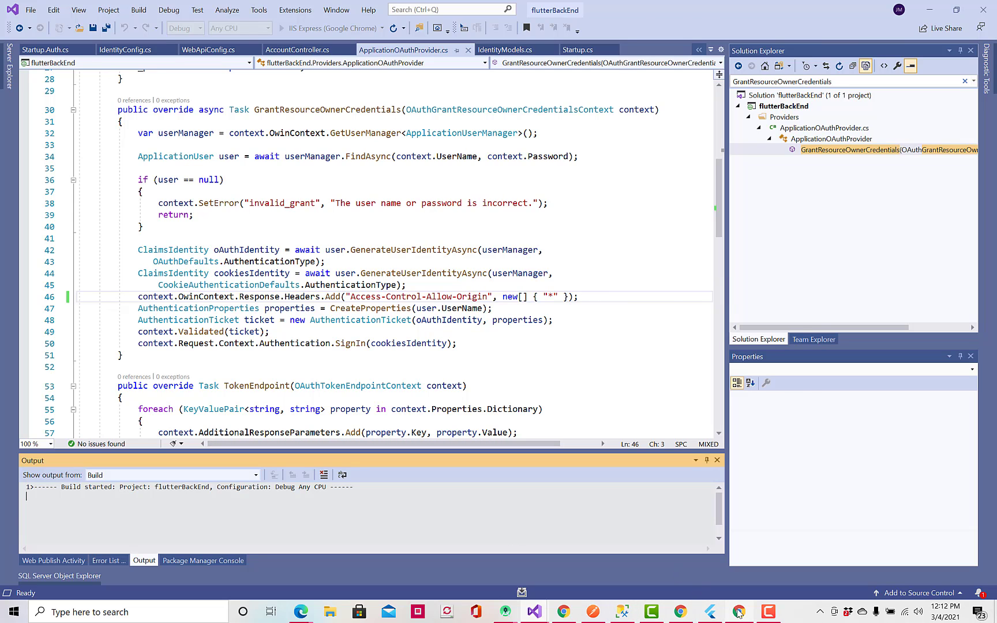
left_click(736, 612)
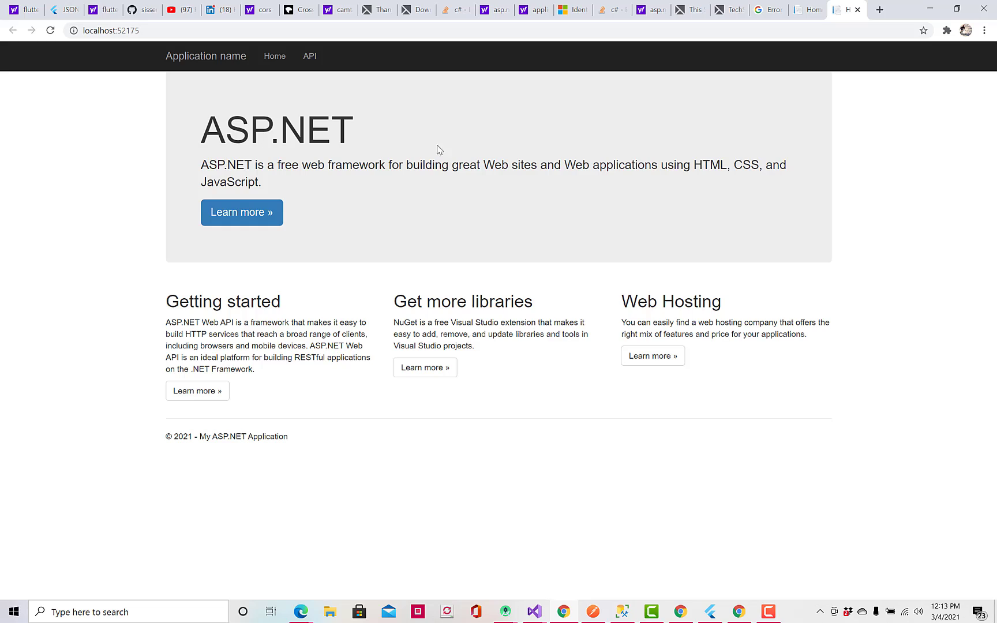
mouse_move(421, 164)
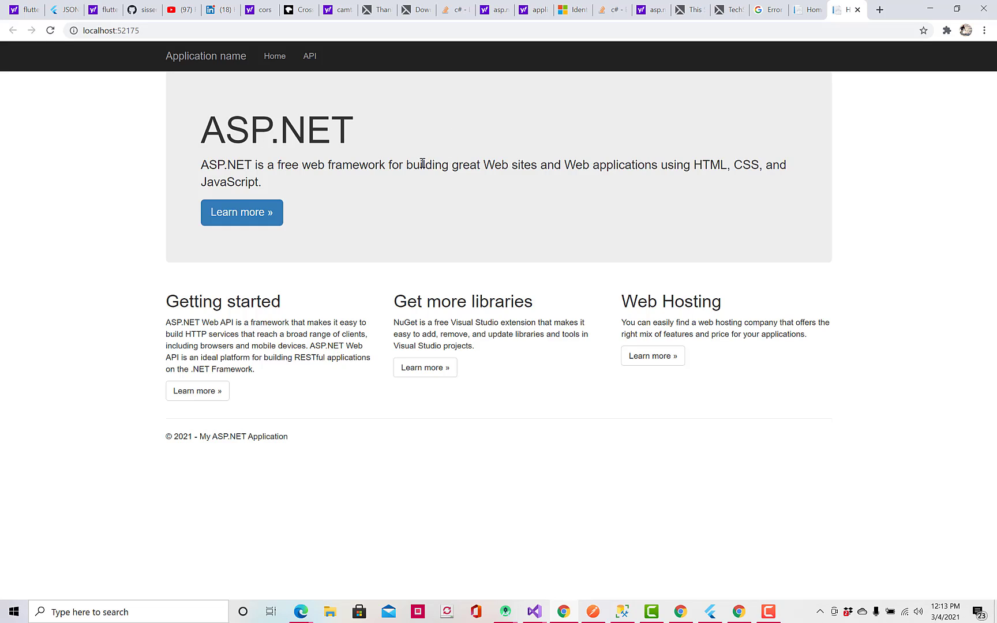
mouse_move(247, 135)
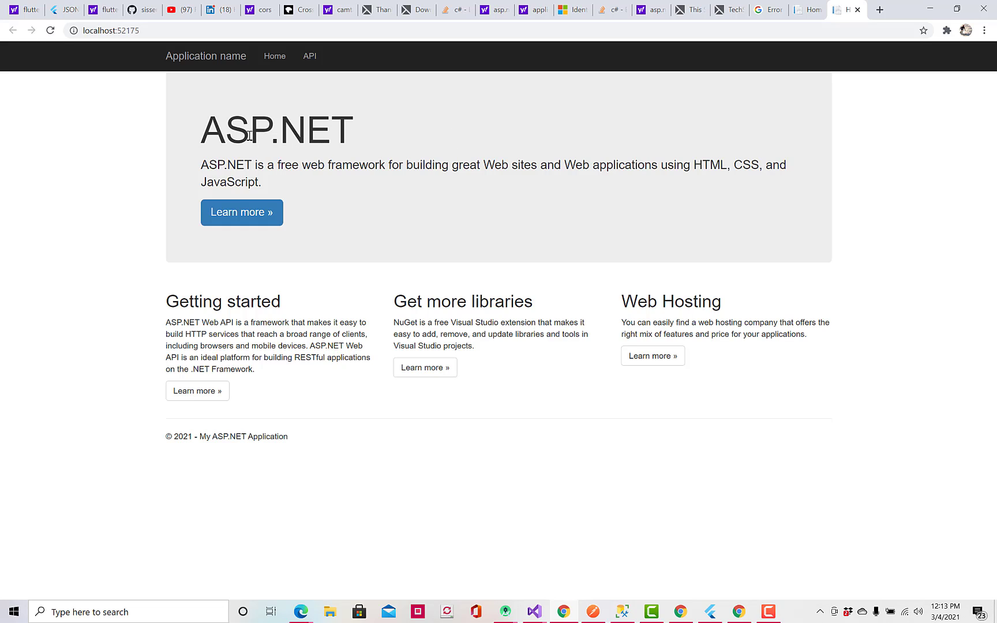
mouse_move(309, 59)
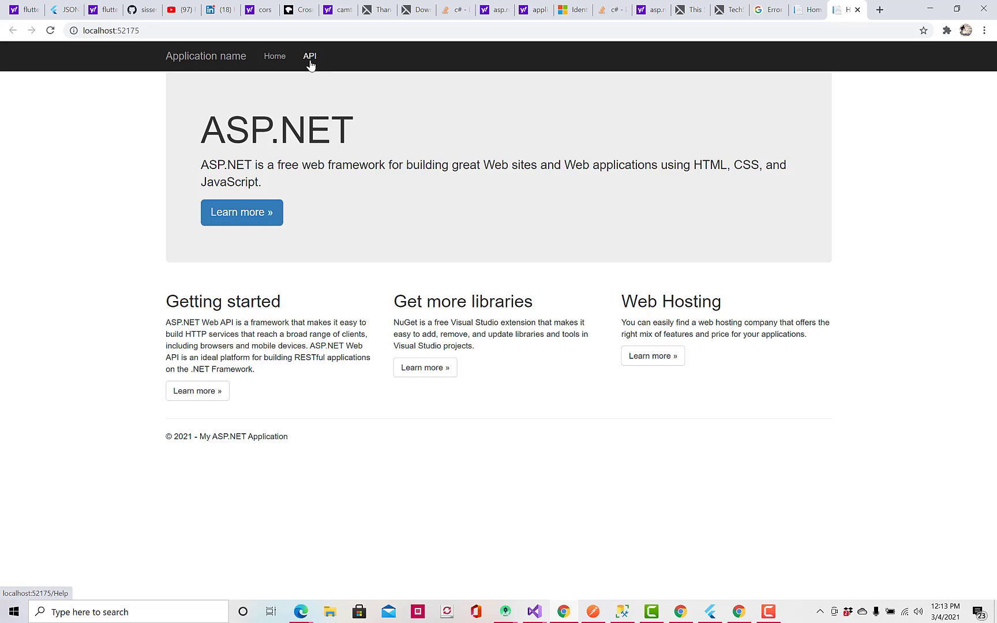
left_click(309, 56)
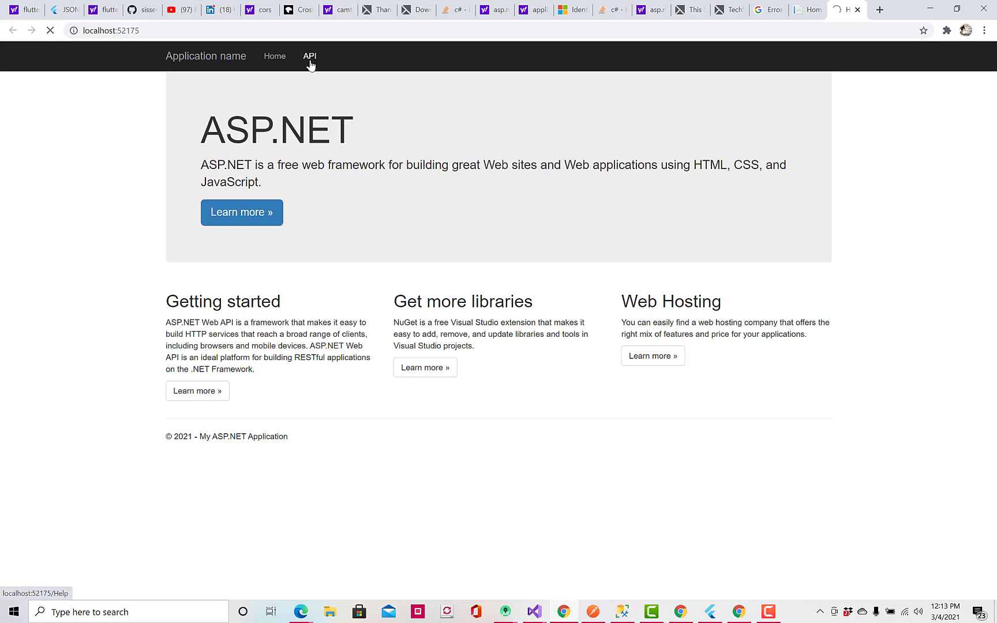
left_click(309, 55)
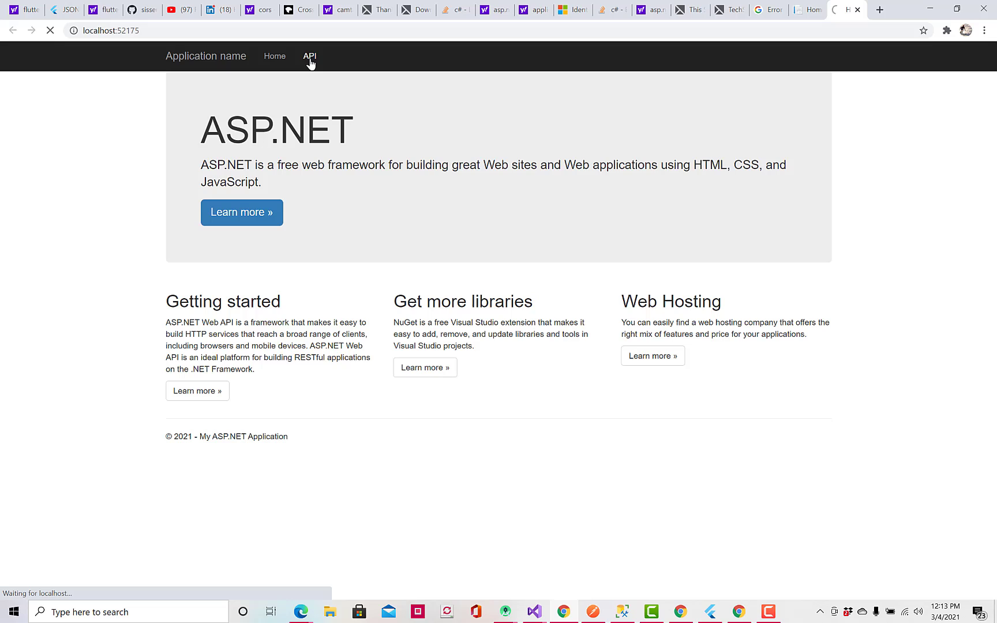
left_click(309, 56)
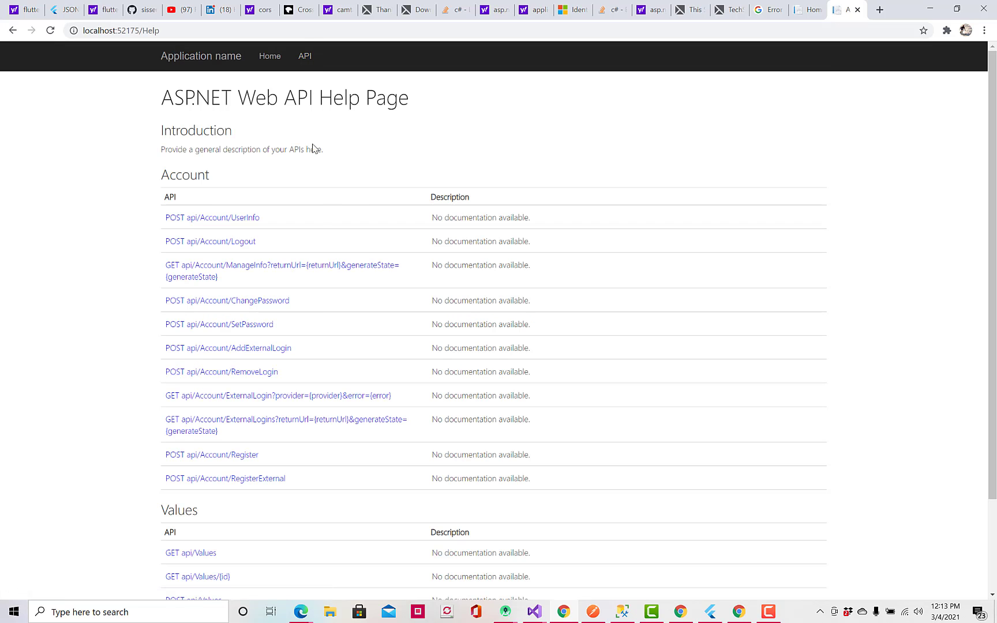
mouse_move(285, 234)
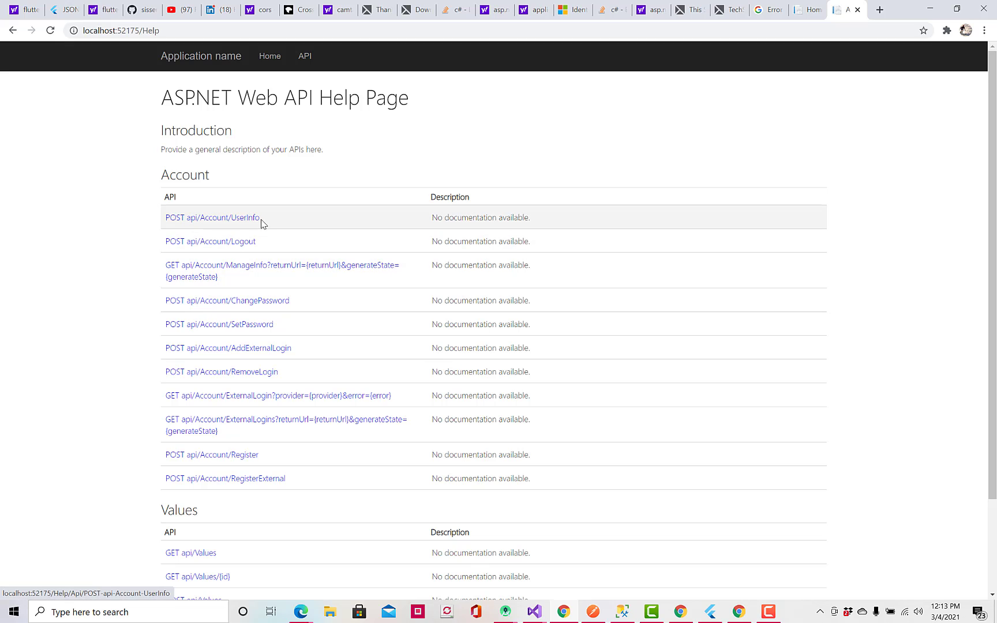
mouse_move(265, 224)
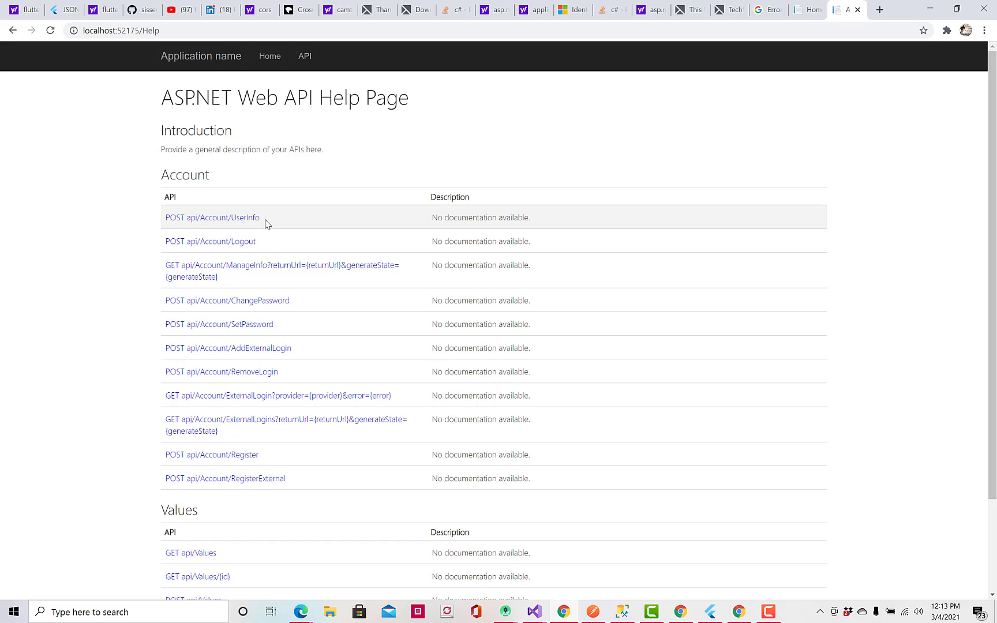
mouse_move(509, 240)
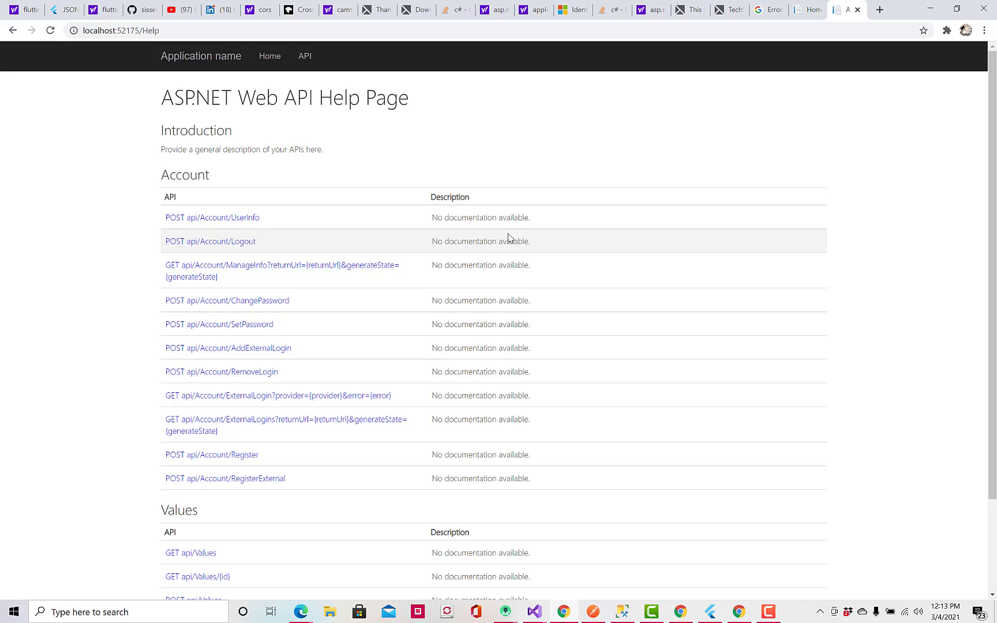
mouse_move(640, 387)
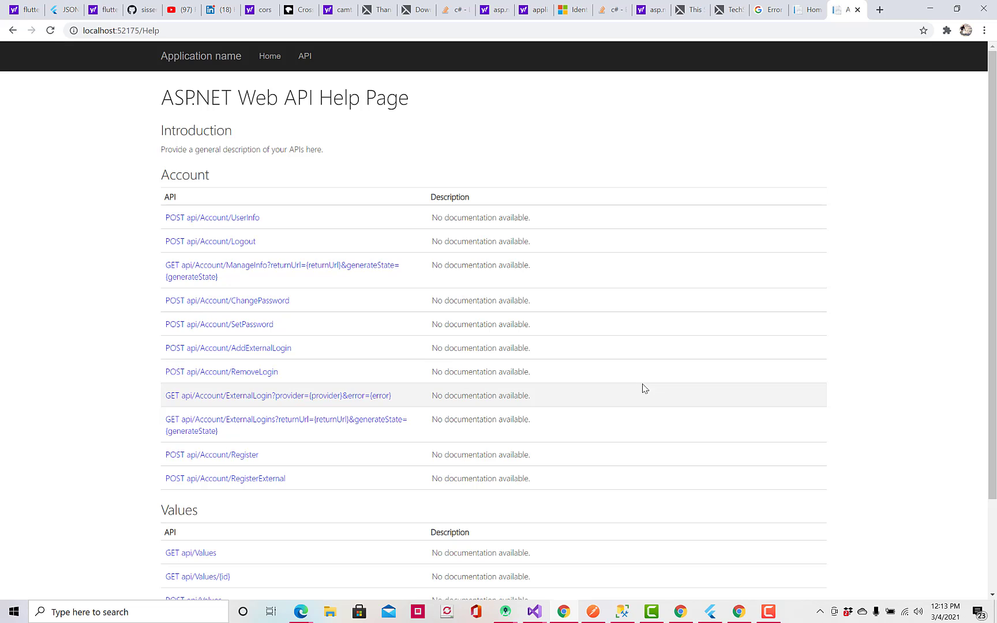
mouse_move(646, 611)
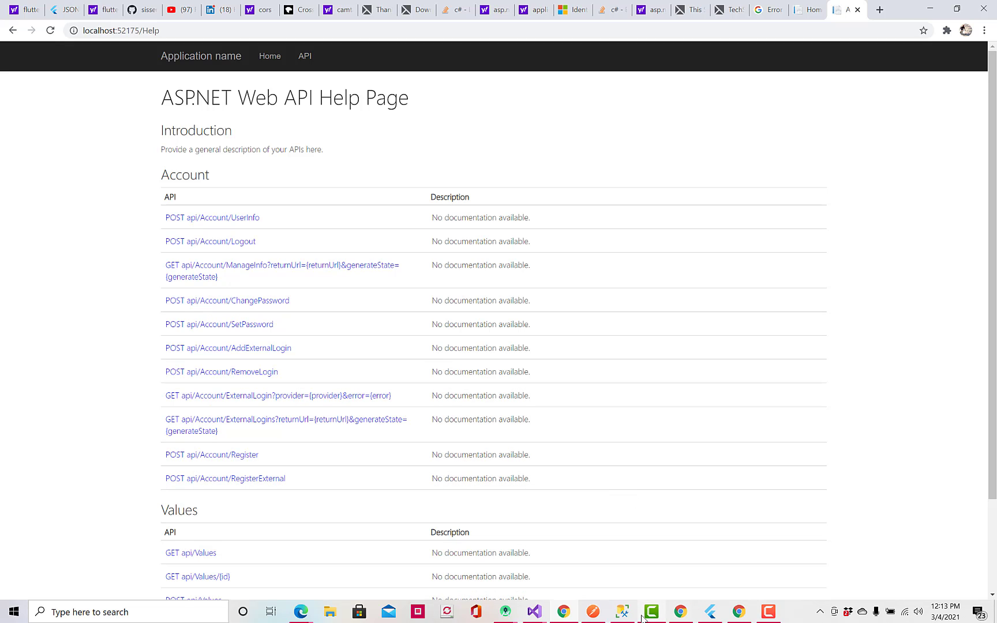
mouse_move(708, 612)
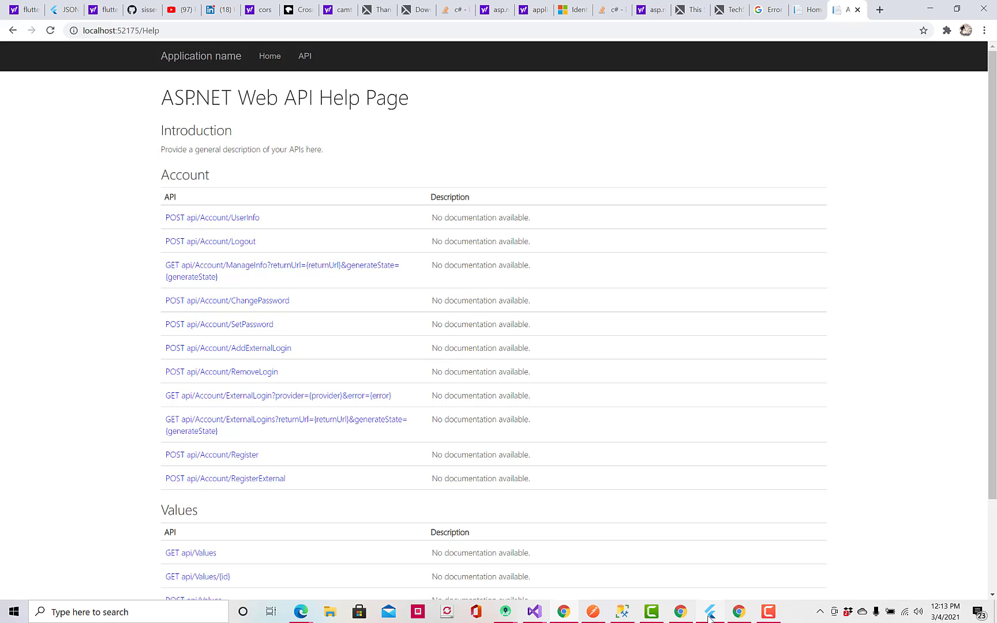
mouse_move(564, 612)
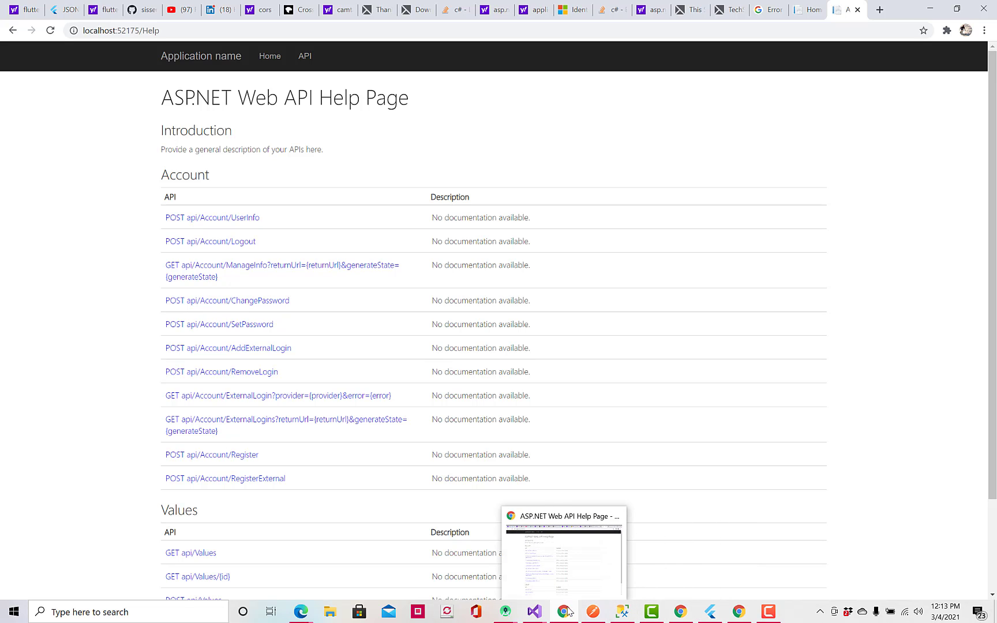
mouse_move(683, 613)
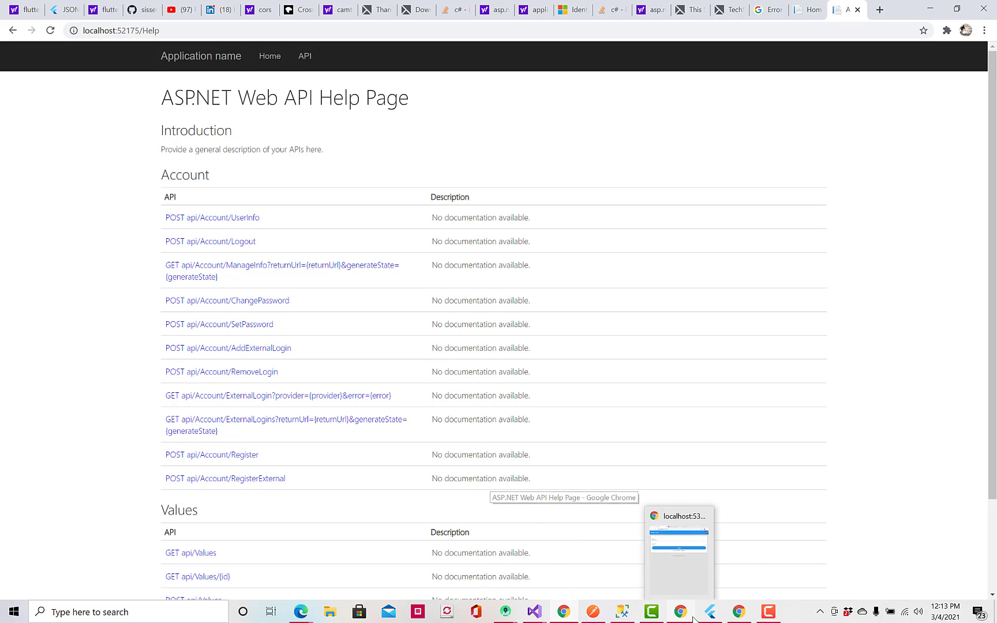
Step: Reload the Flutter web app in Chrome and log in, now reaching the March 2021 calendar
left_click(678, 552)
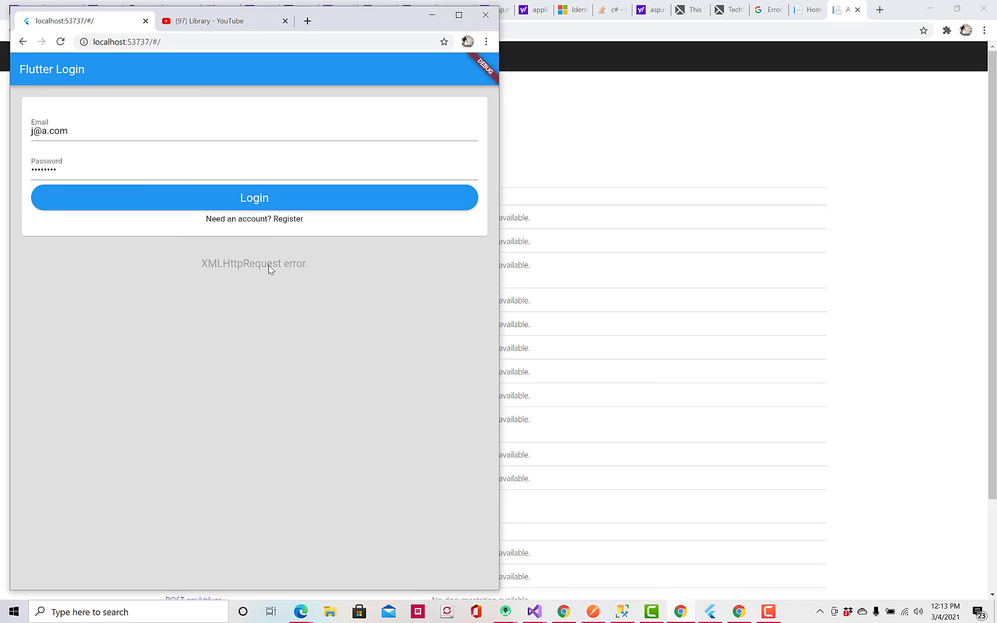
left_click(60, 42)
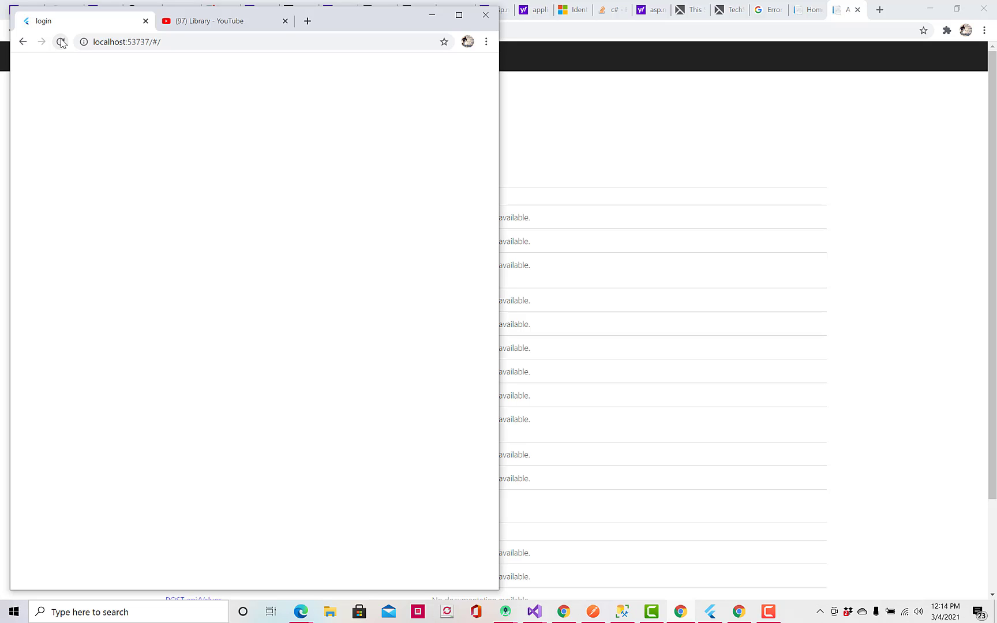
left_click(60, 41)
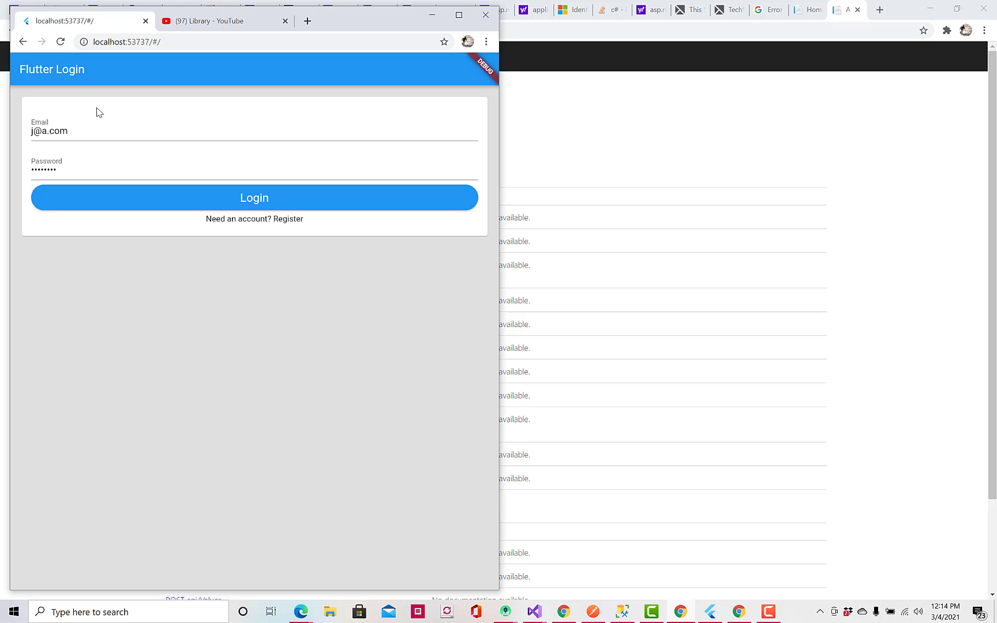
mouse_move(265, 207)
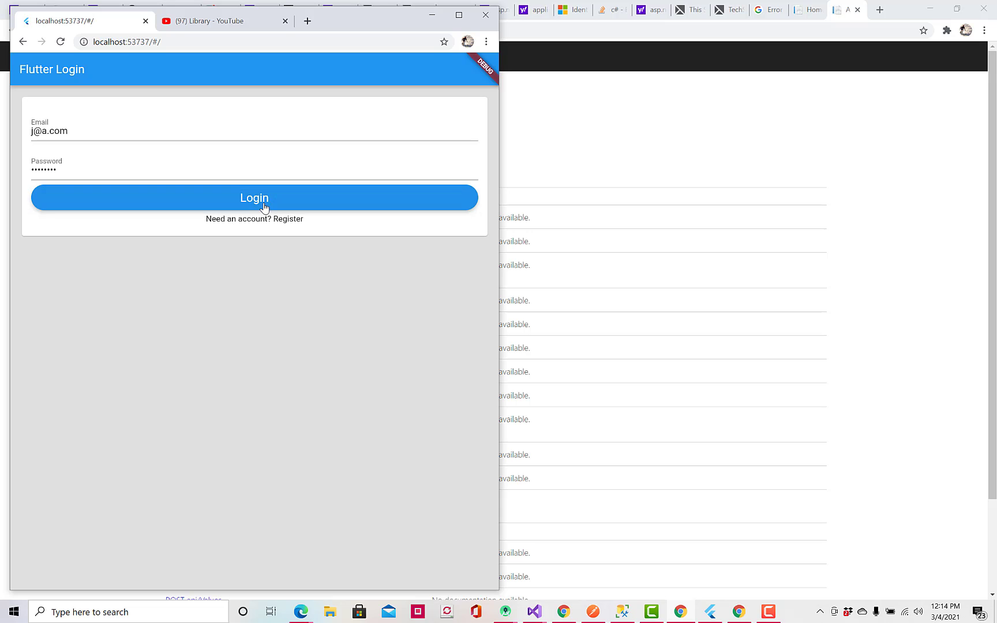
left_click(253, 197)
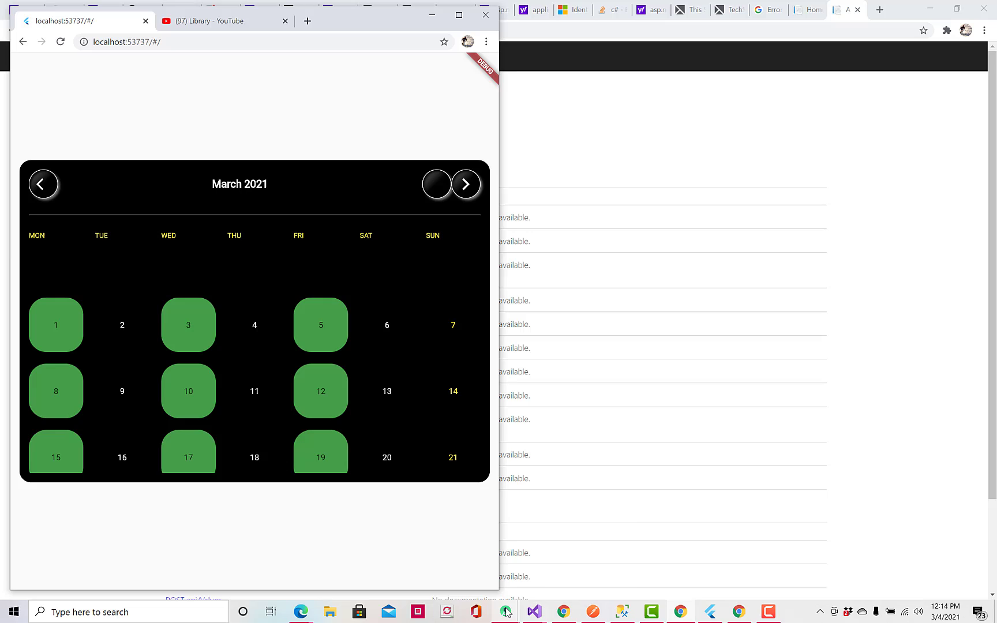
mouse_move(506, 611)
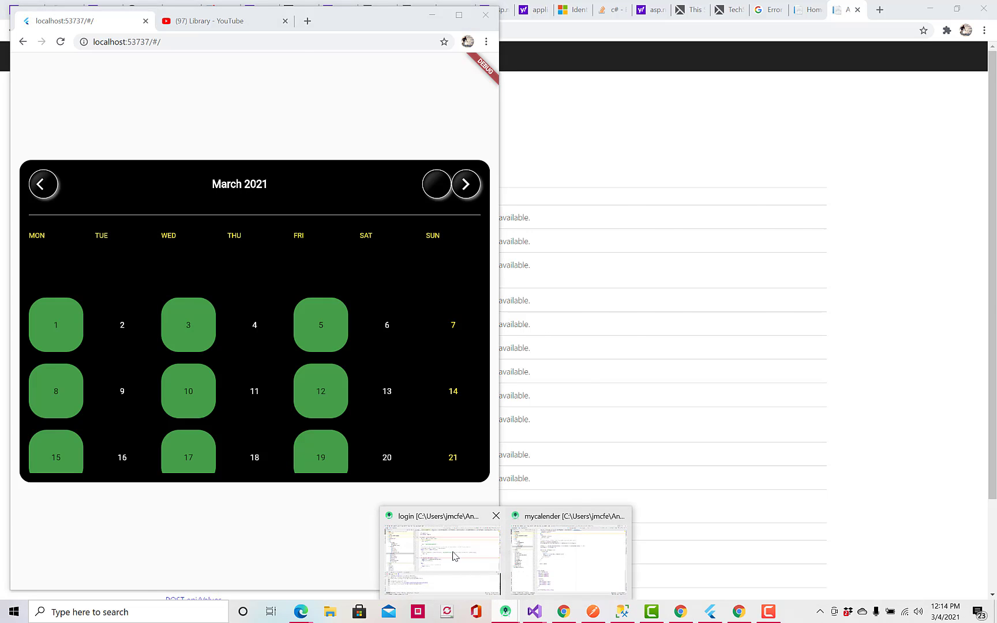
Step: Return to auth.dart in Android Studio and scroll up to the Token request path
left_click(440, 556)
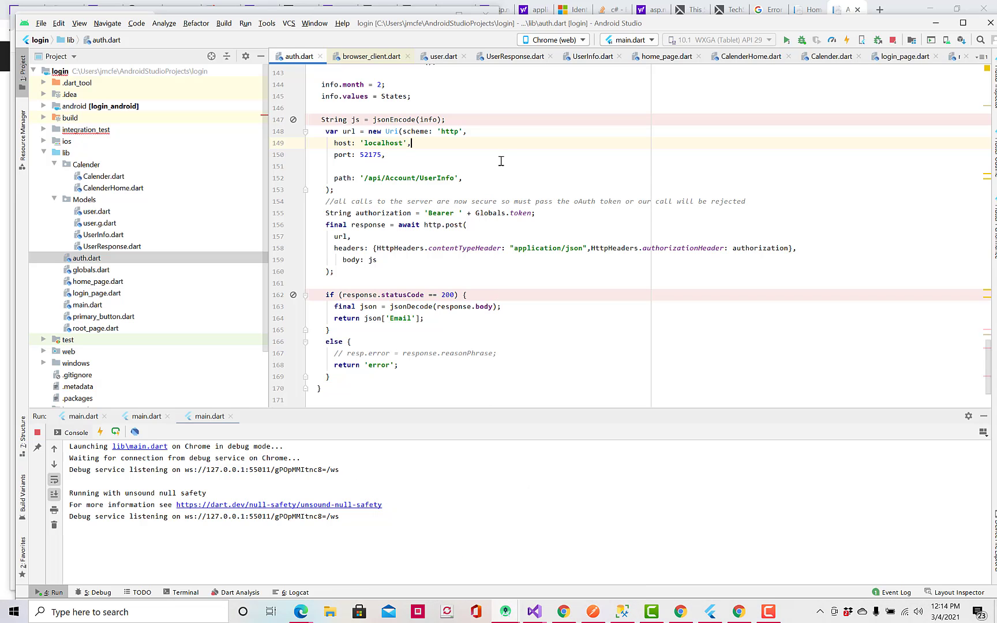
mouse_move(496, 153)
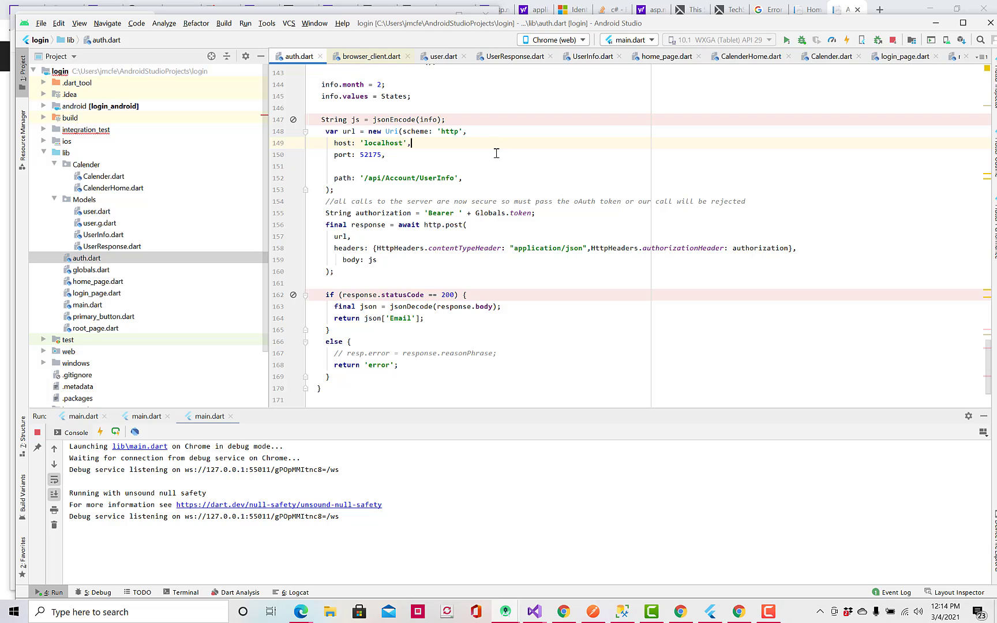
mouse_move(488, 159)
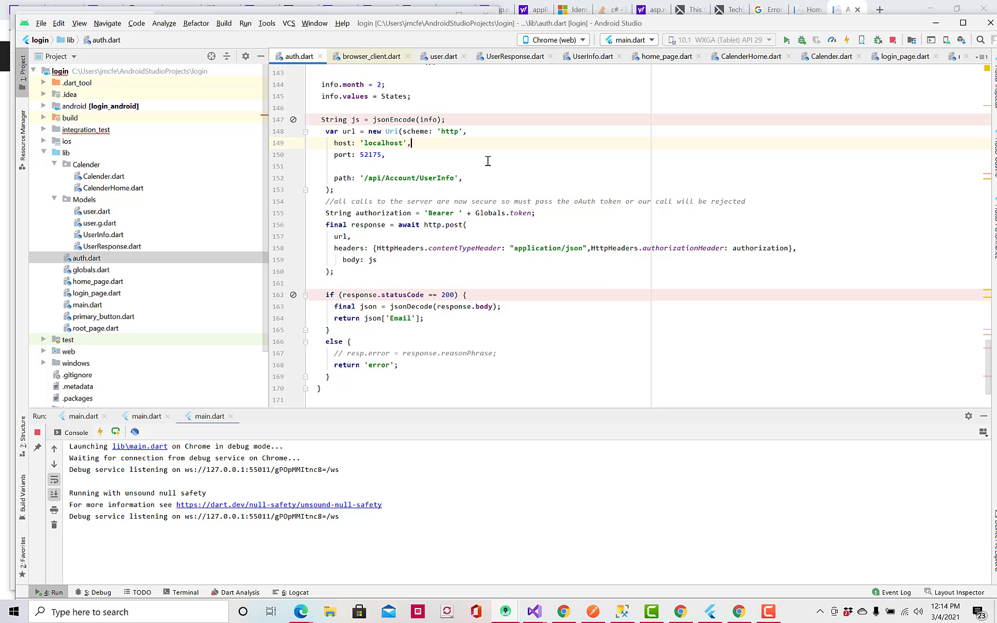
scroll("up", 3)
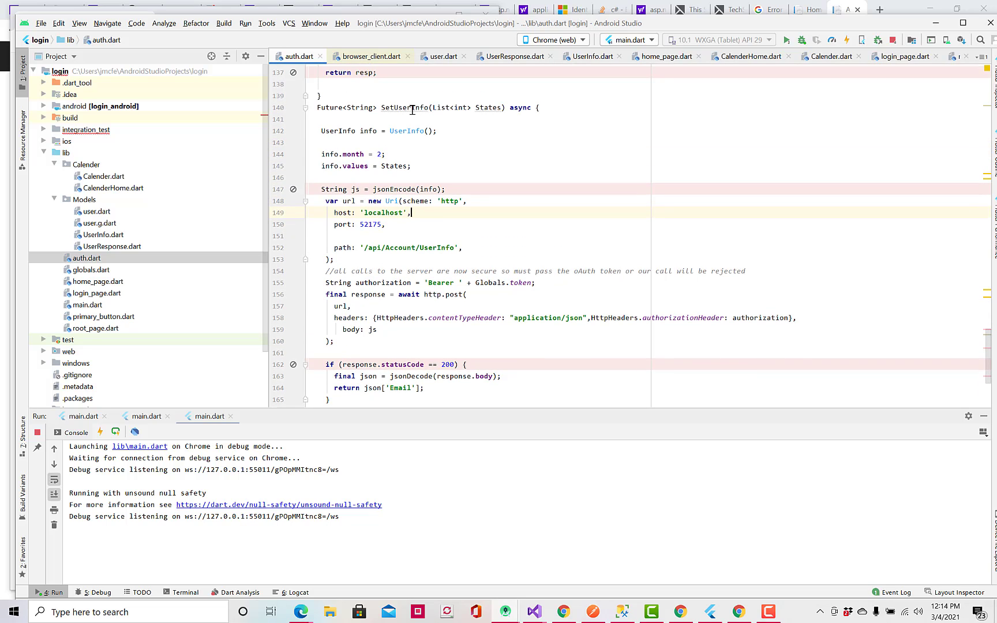
mouse_move(412, 108)
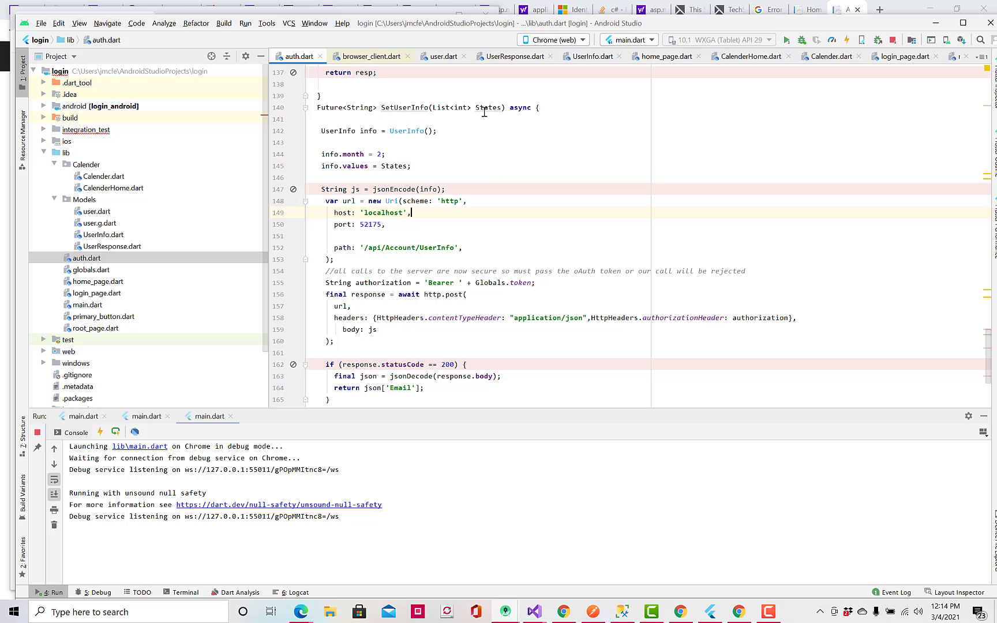
scroll("down", 3)
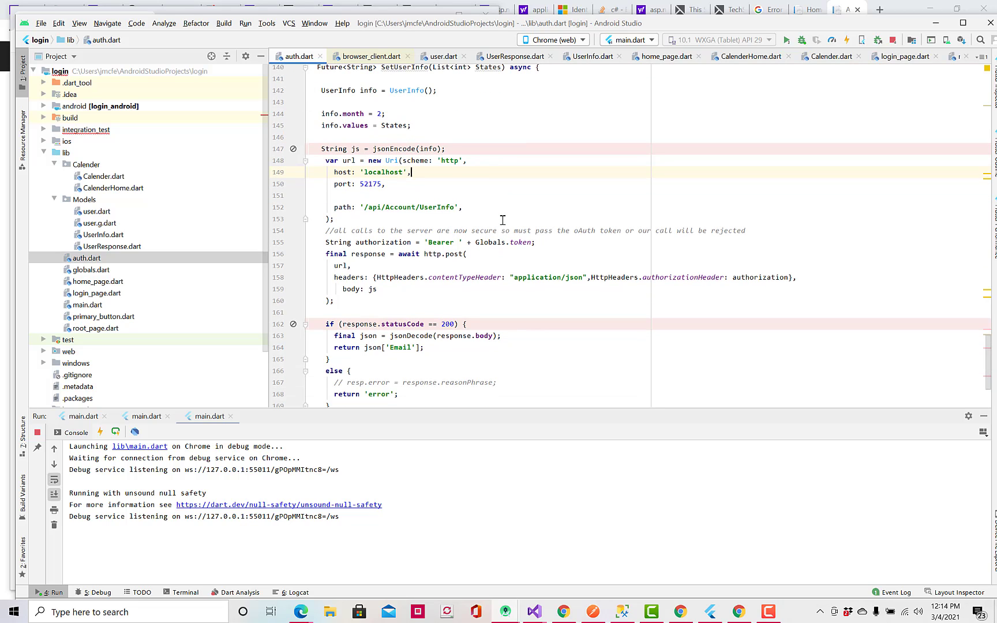
mouse_move(485, 198)
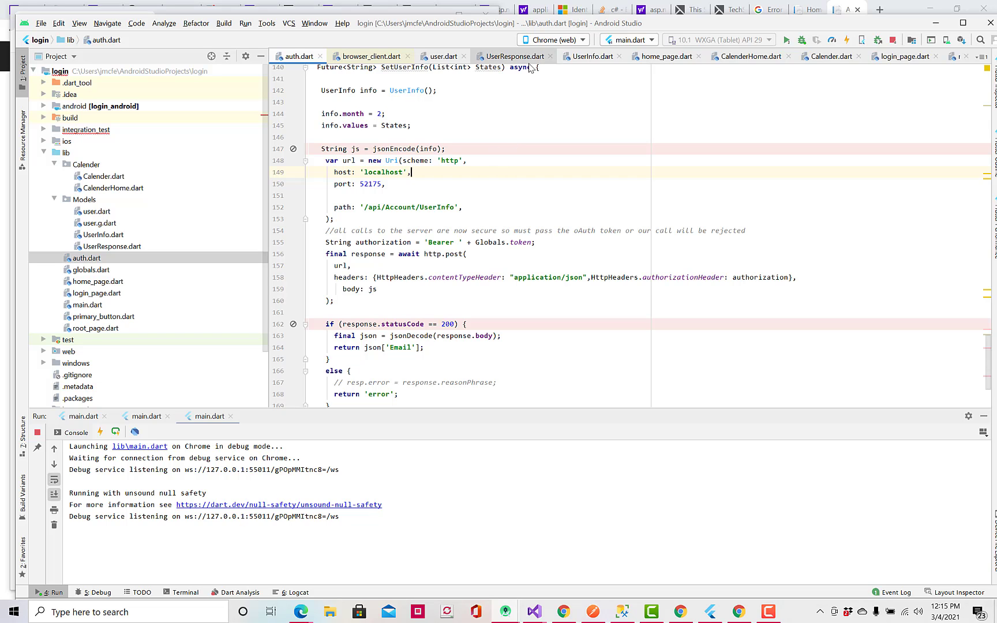
scroll("up", 3)
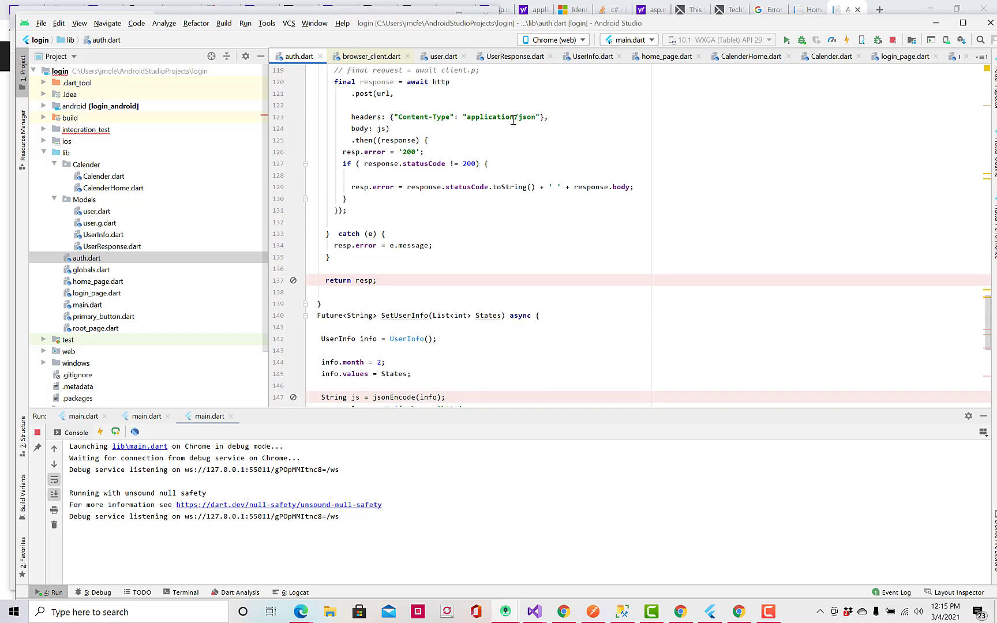
scroll("up", 3)
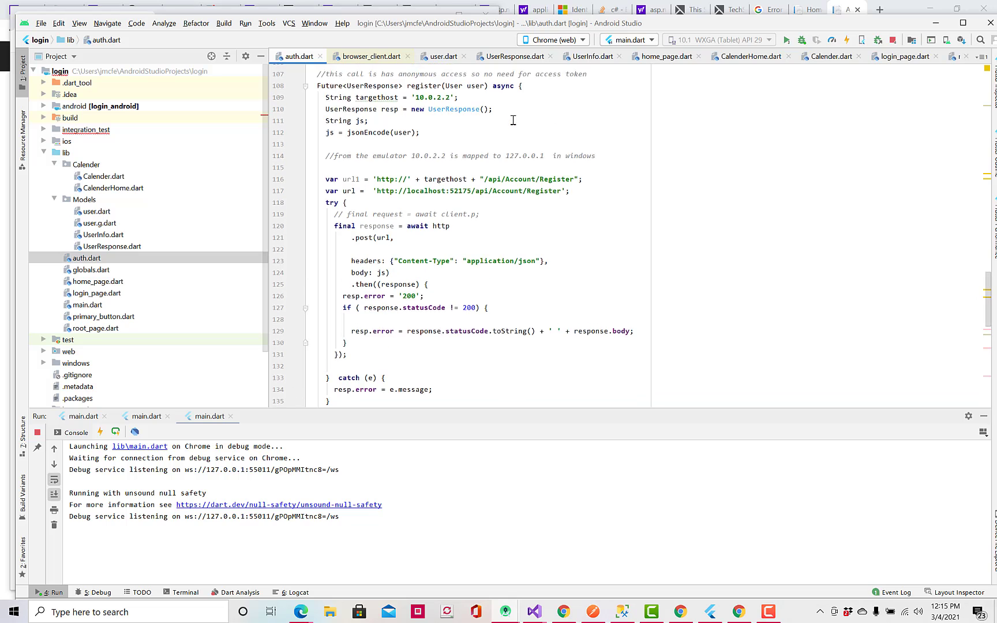
scroll("up", 3)
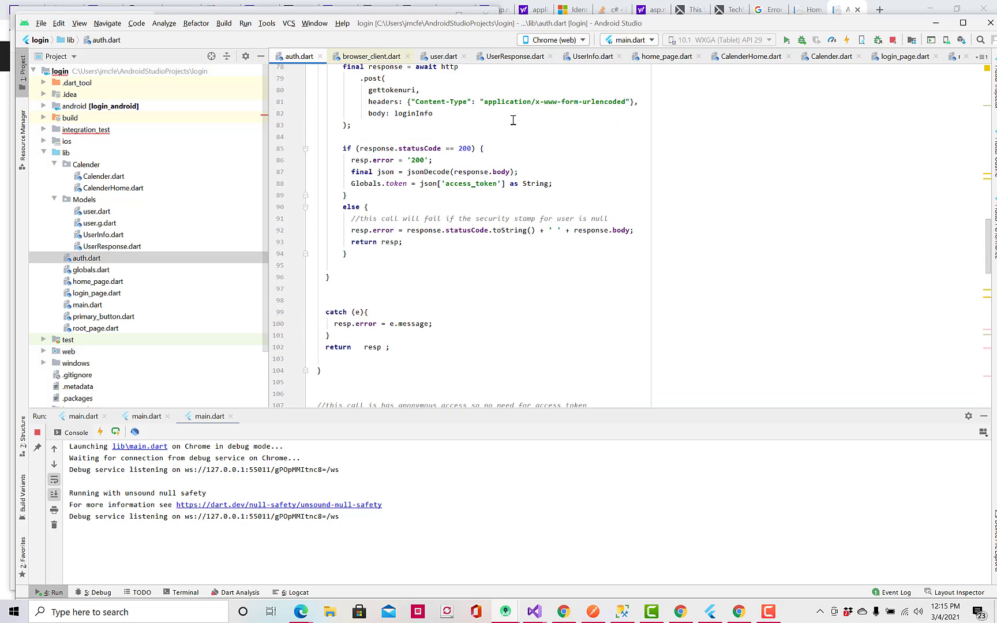
scroll("up", 3)
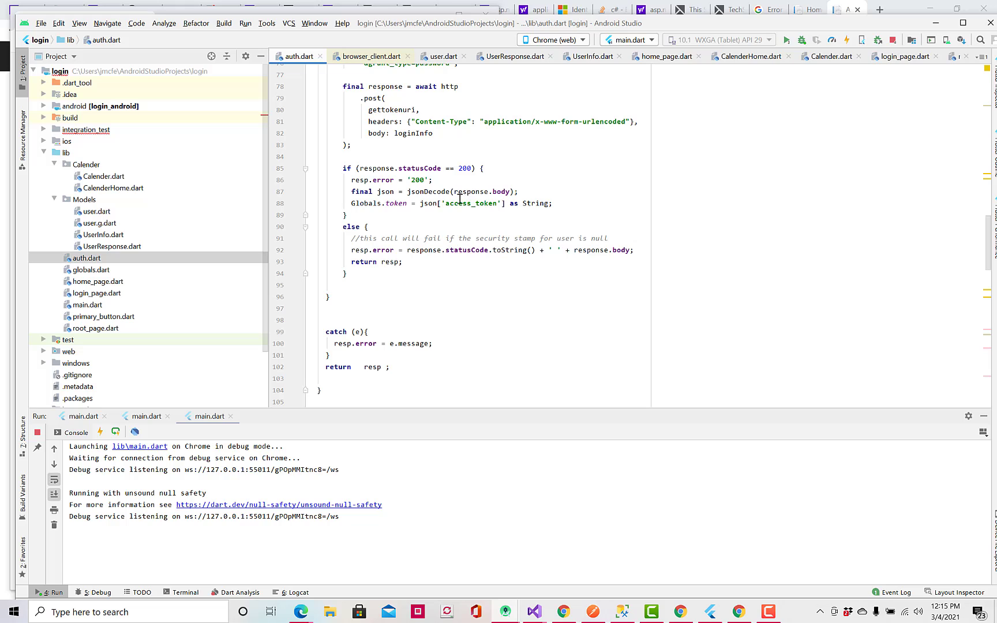
mouse_move(489, 203)
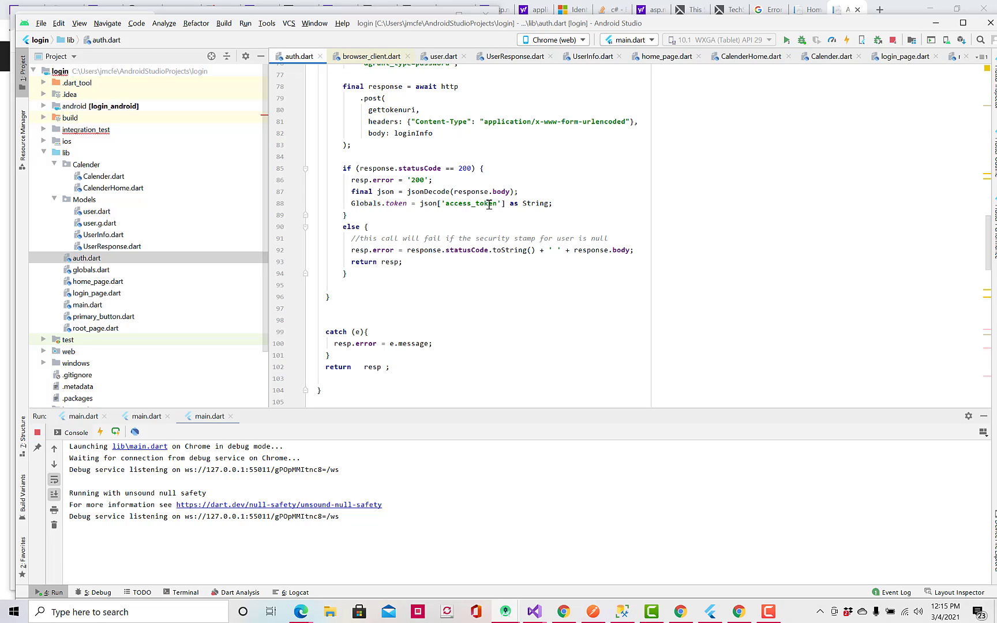
mouse_move(463, 246)
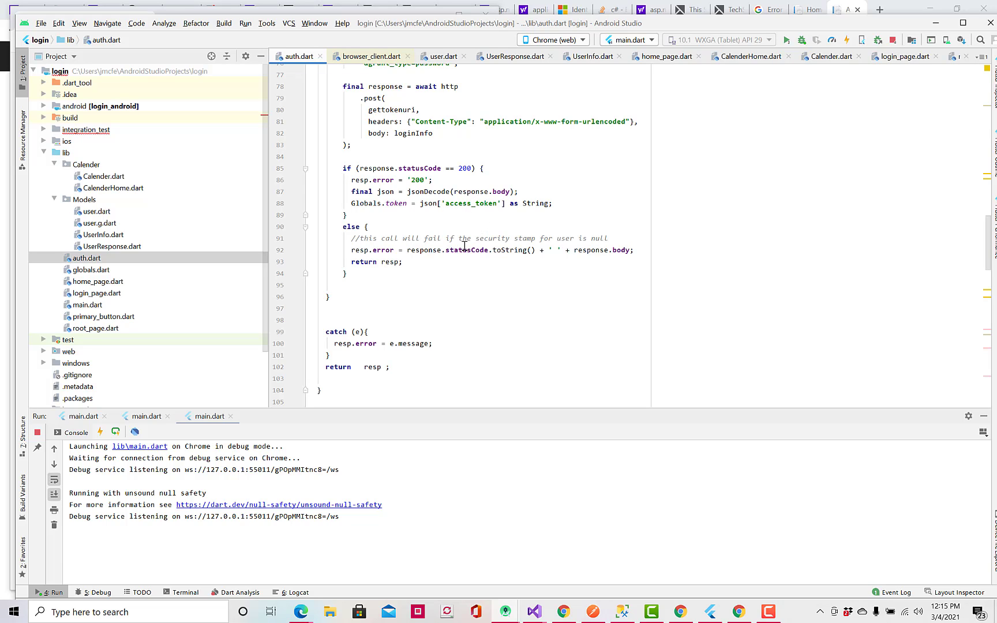
scroll("up", 3)
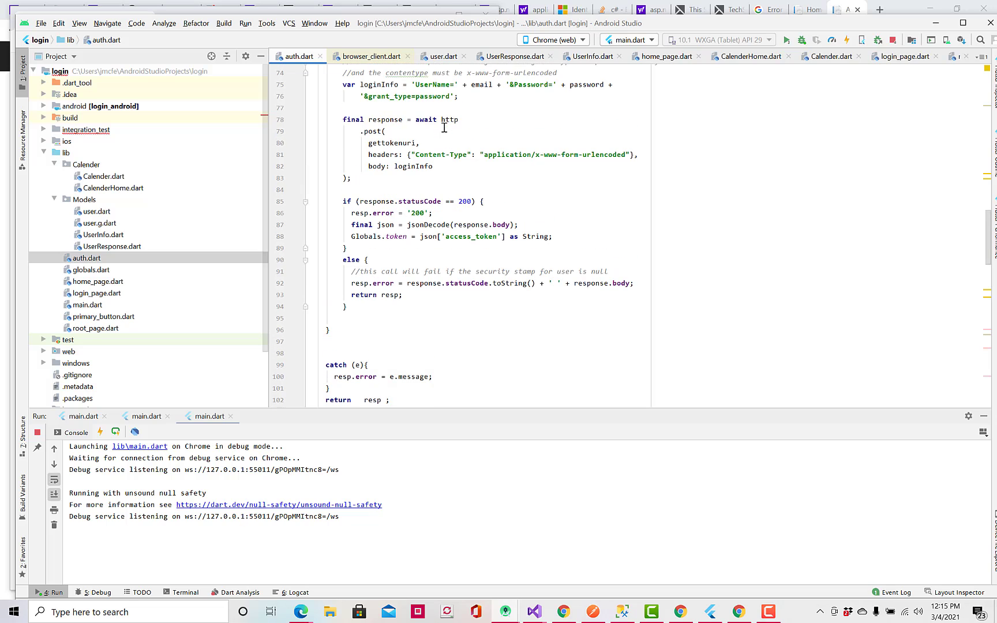
scroll("up", 3)
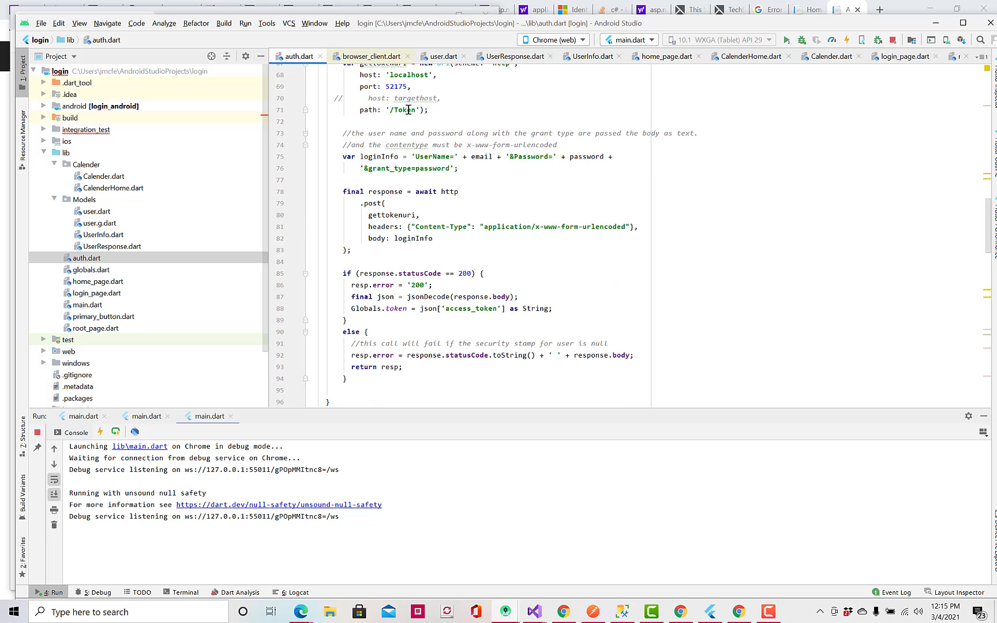
double_click(401, 110)
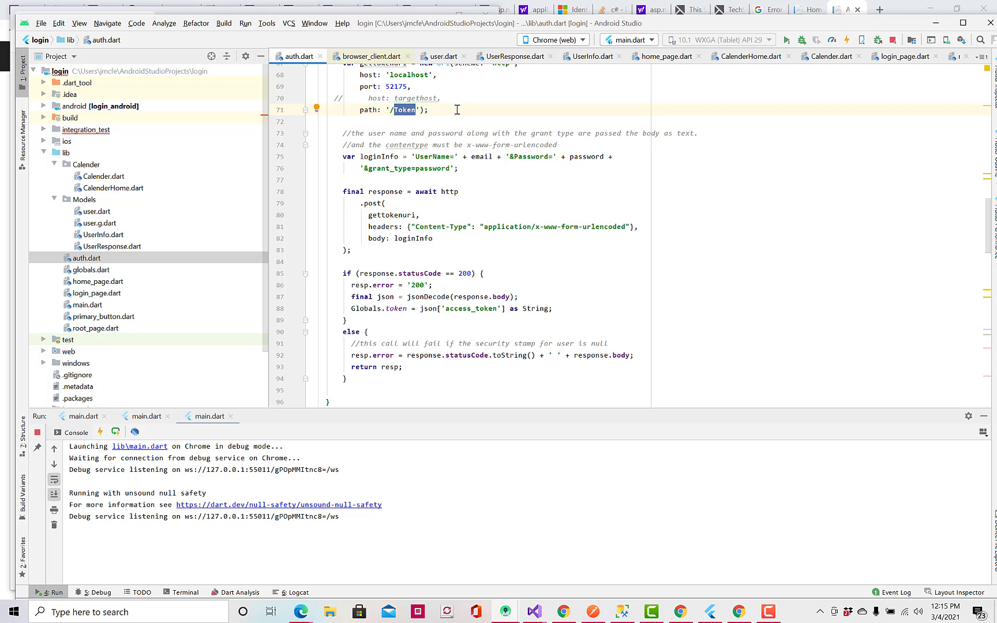
Step: Scroll down through auth.dart to review the authorized UserInfo post code
scroll("down", 3)
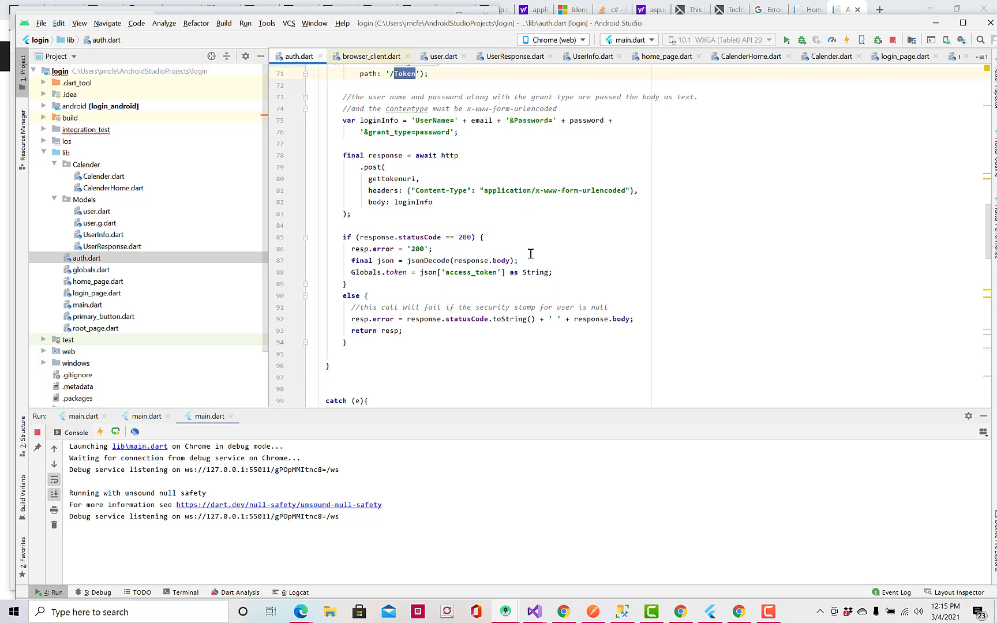
scroll("down", 3)
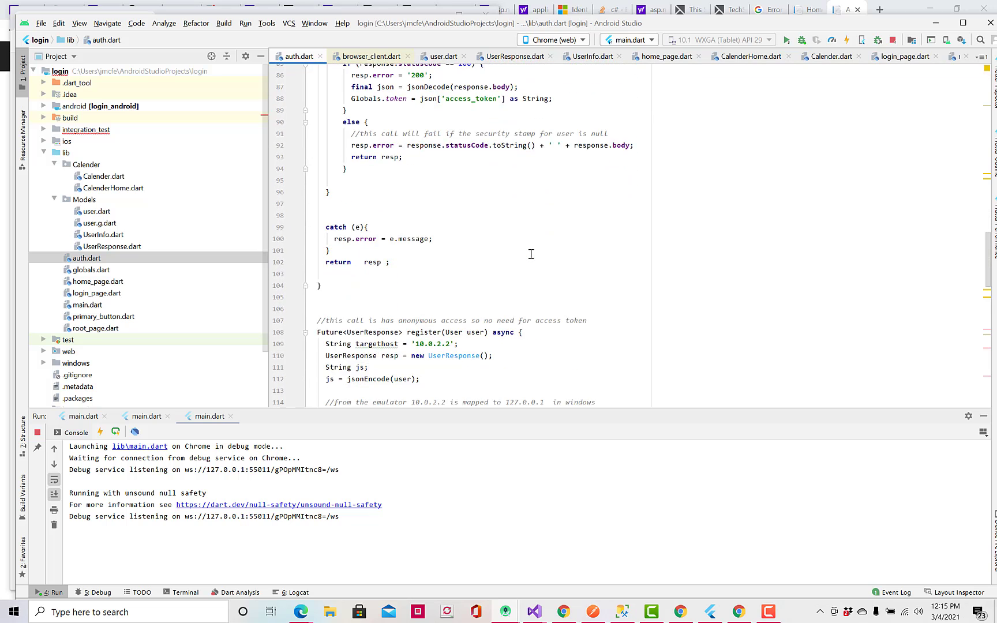
scroll("down", 3)
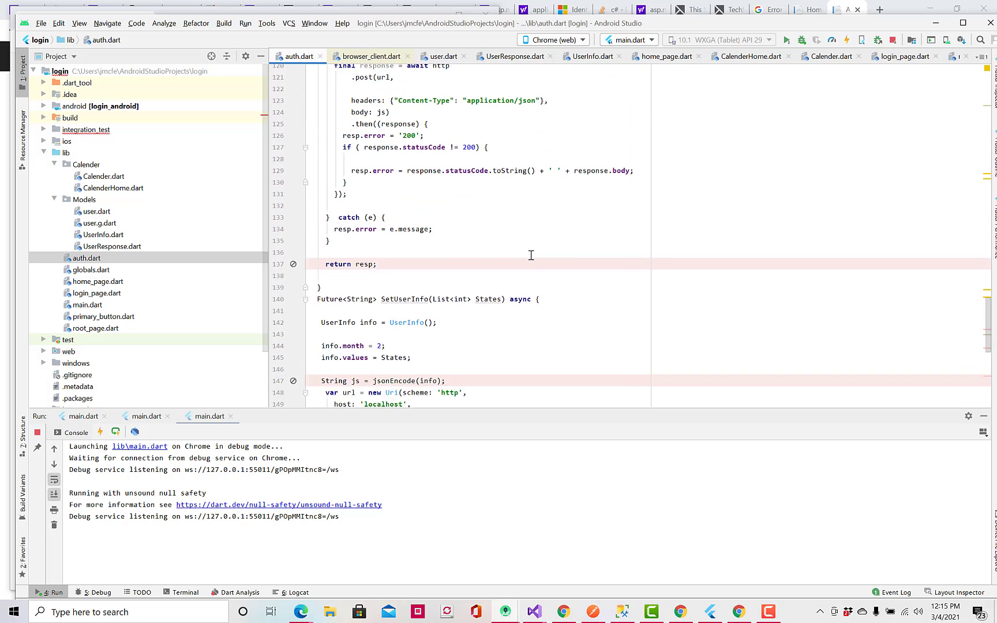
scroll("down", 3)
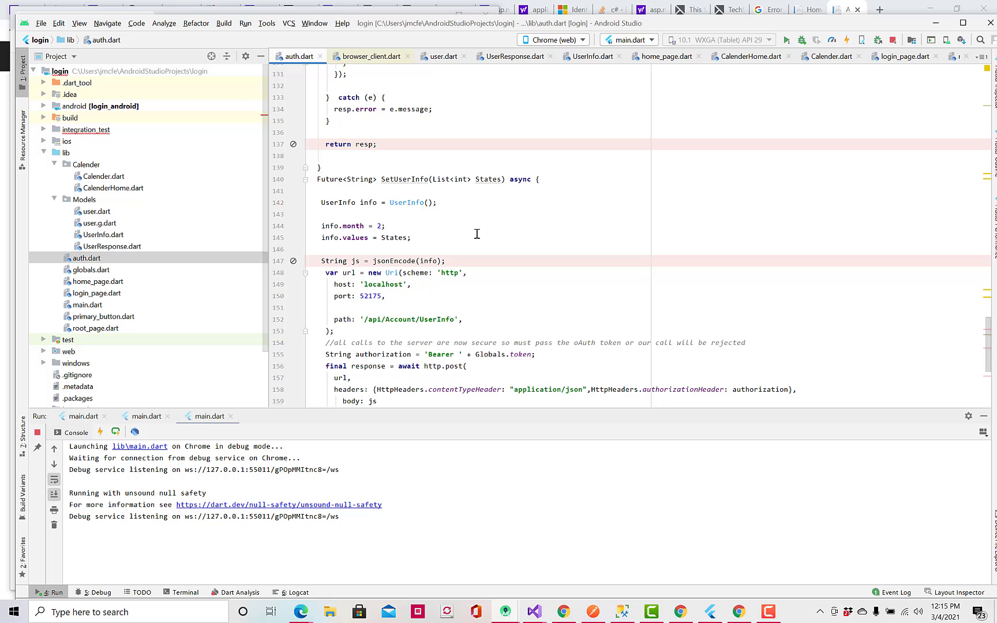
scroll("down", 3)
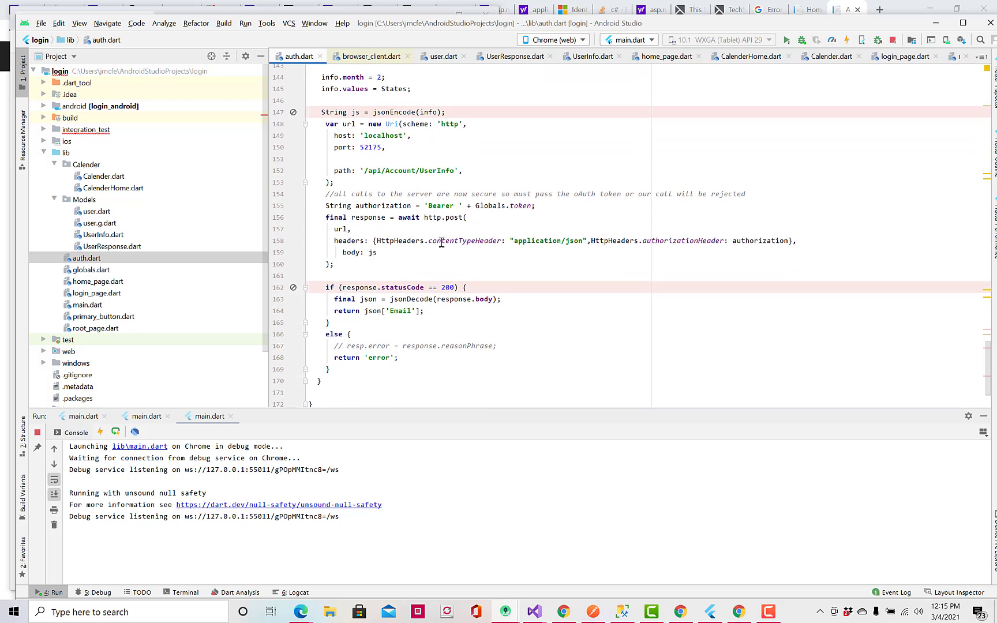
mouse_move(545, 245)
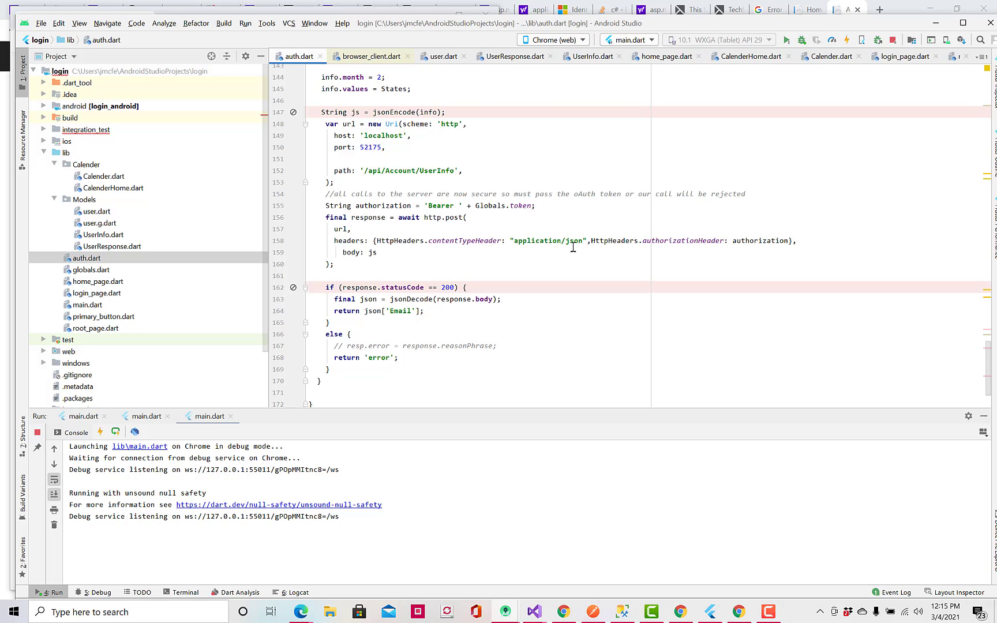
mouse_move(427, 143)
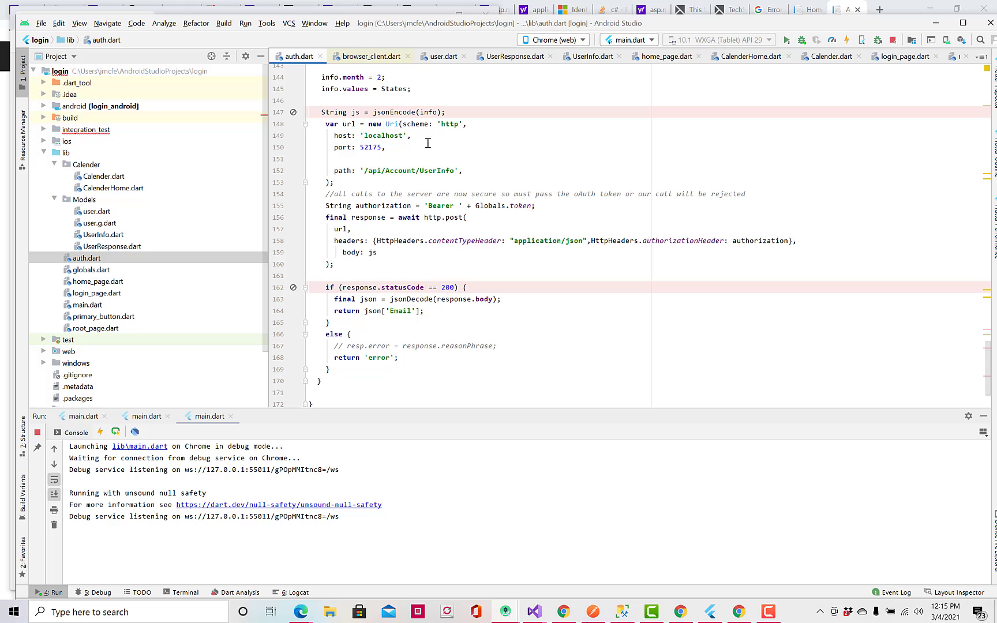
mouse_move(755, 233)
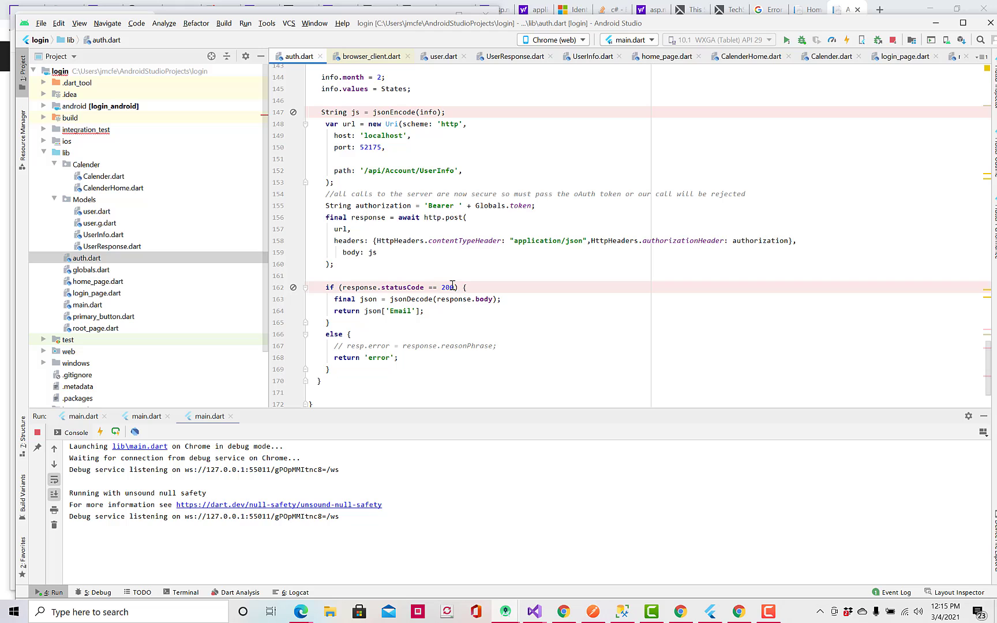
mouse_move(468, 280)
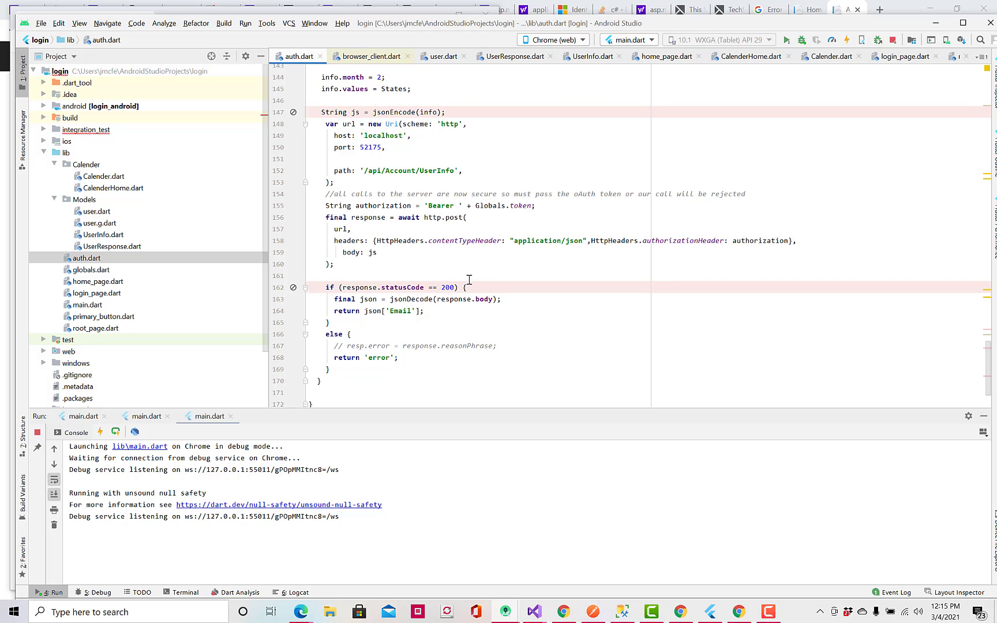